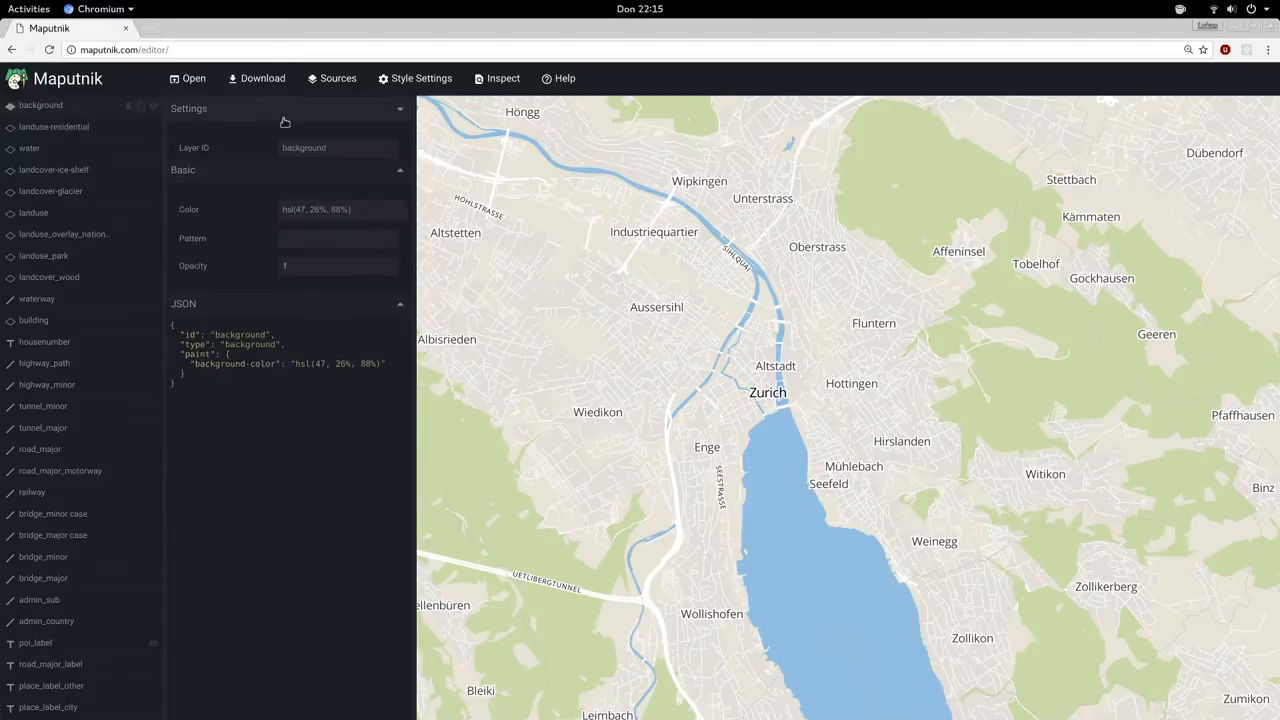
- Inspect the water, landcover-glacier, national park and building layers, then duplicate the water layer
left_click(29, 148)
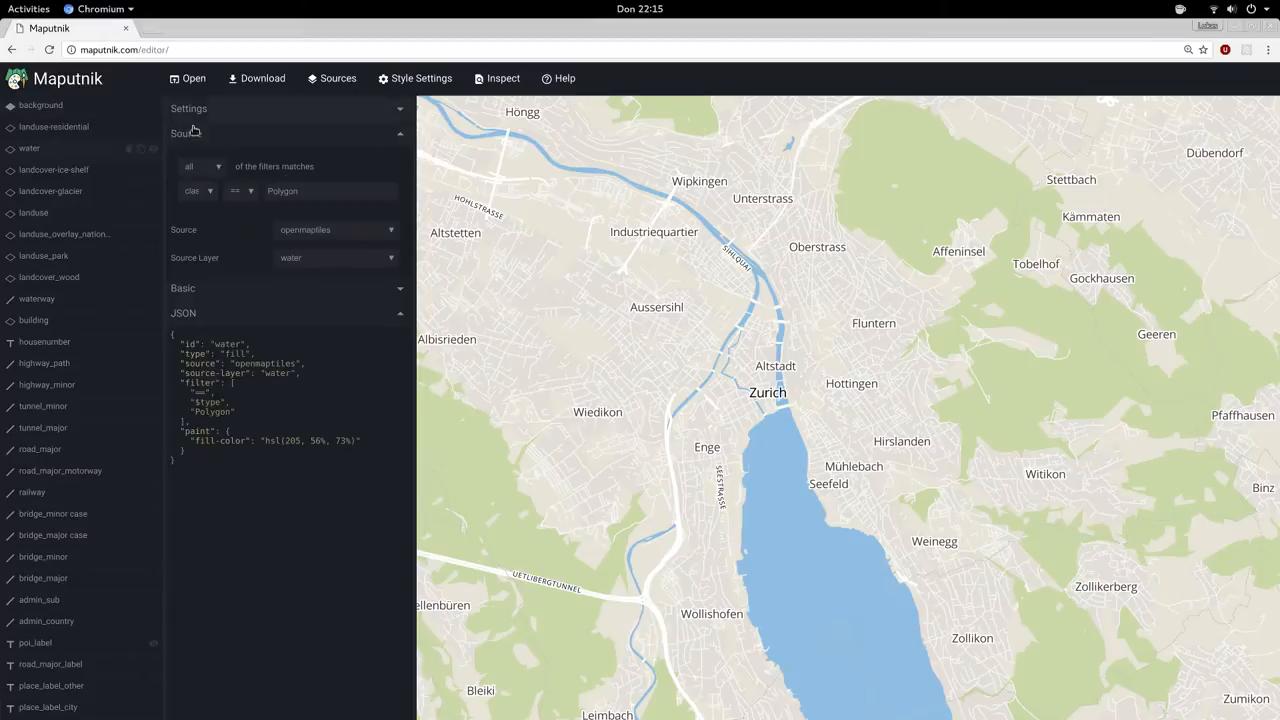
left_click(50, 191)
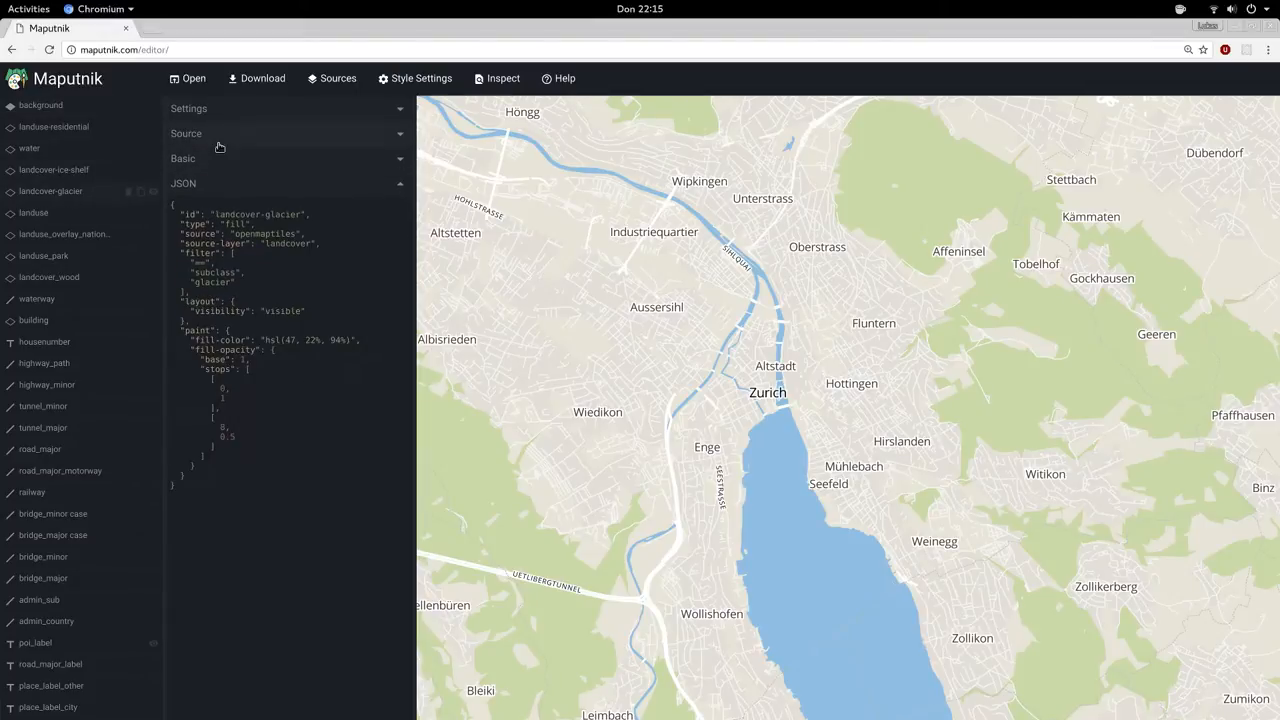
left_click(183, 158)
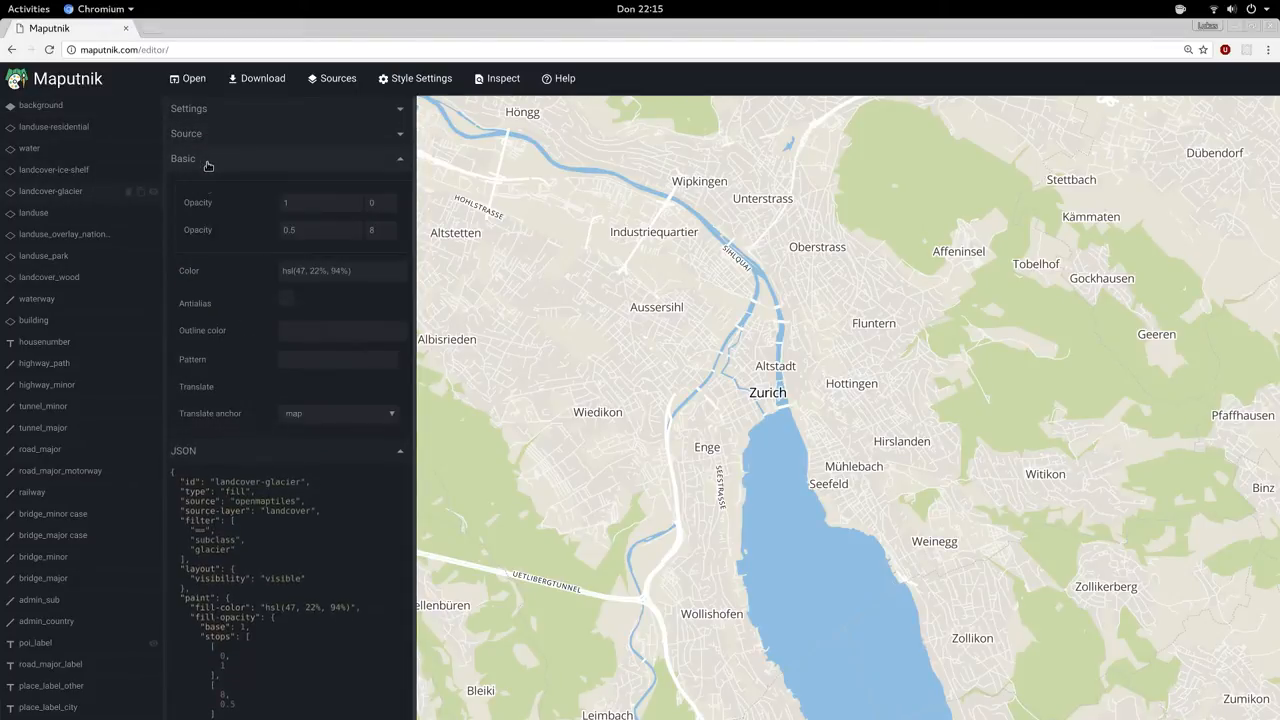
left_click(65, 234)
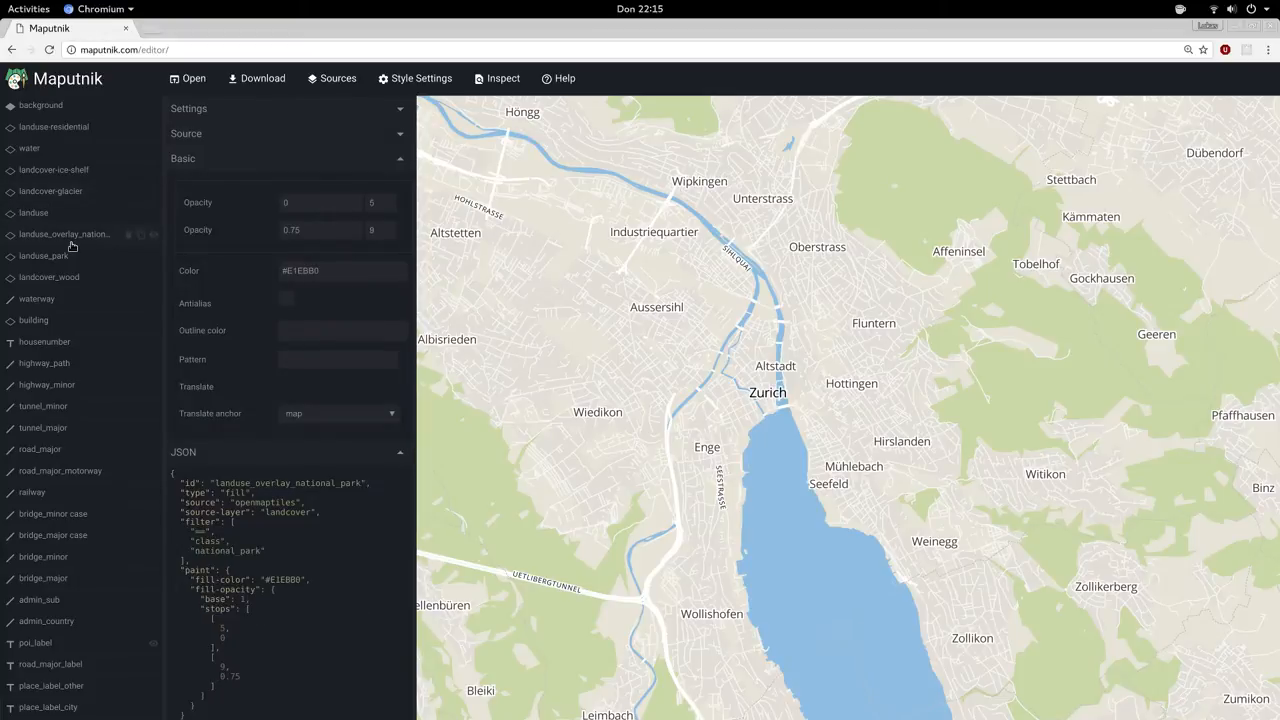
left_click(33, 320)
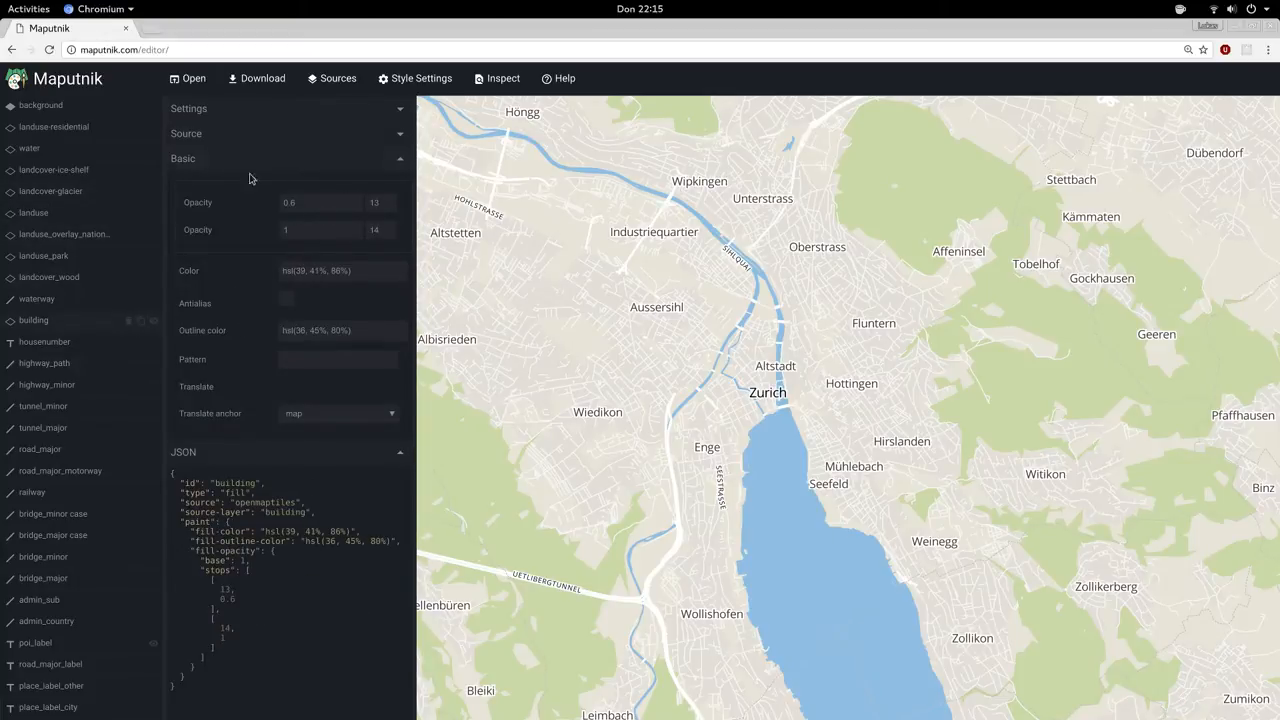
left_click(54, 126)
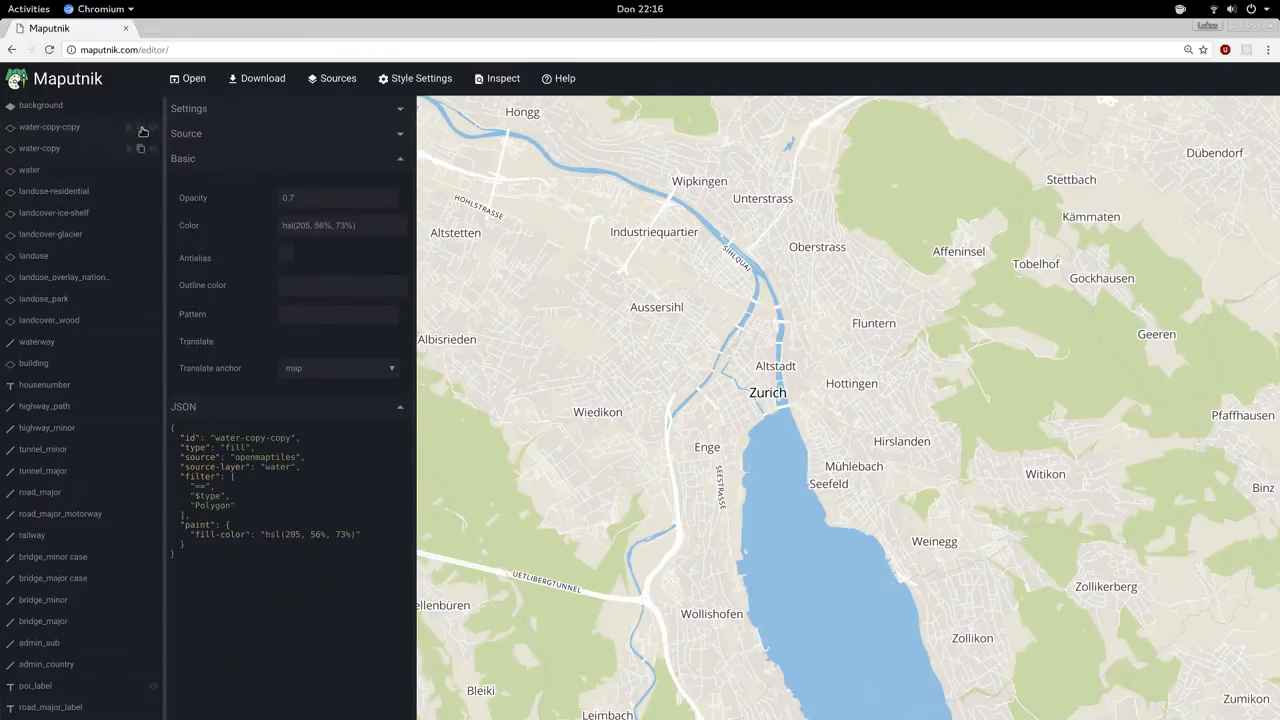
- Delete the water-copy-copy and water-copy layers from the layer list
left_click(141, 127)
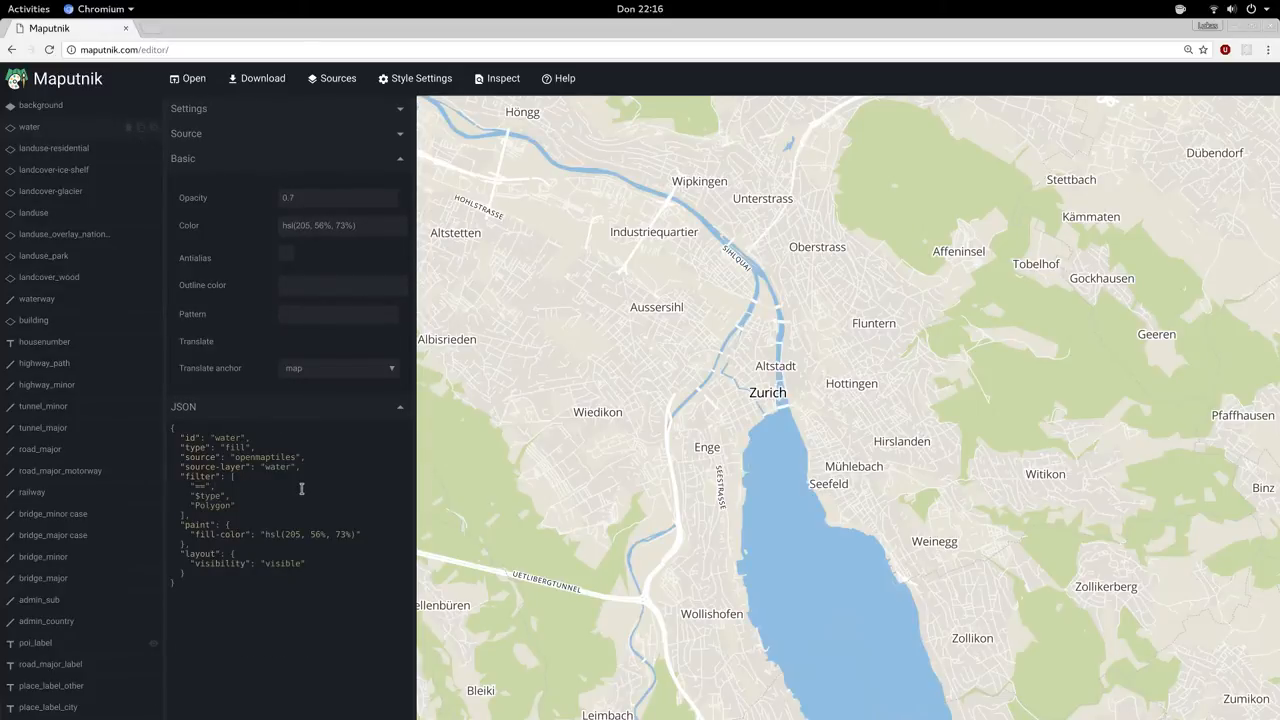
left_click(183, 158)
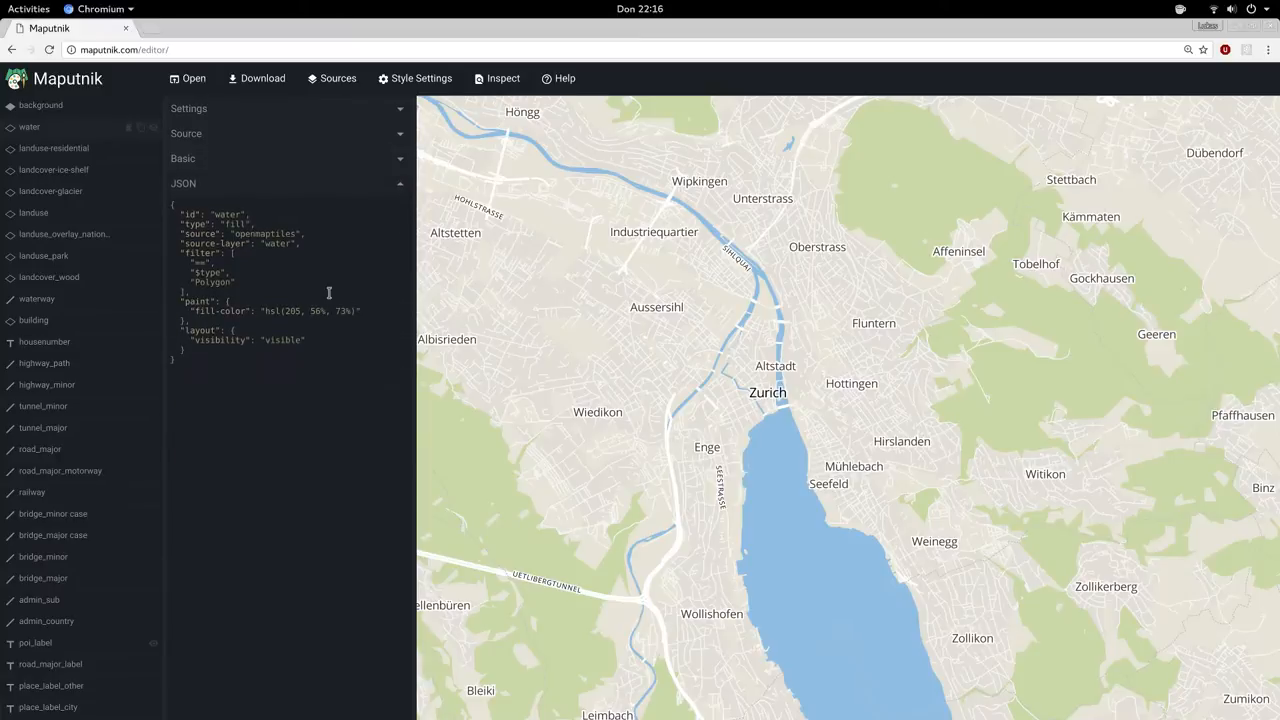
left_click(340, 351)
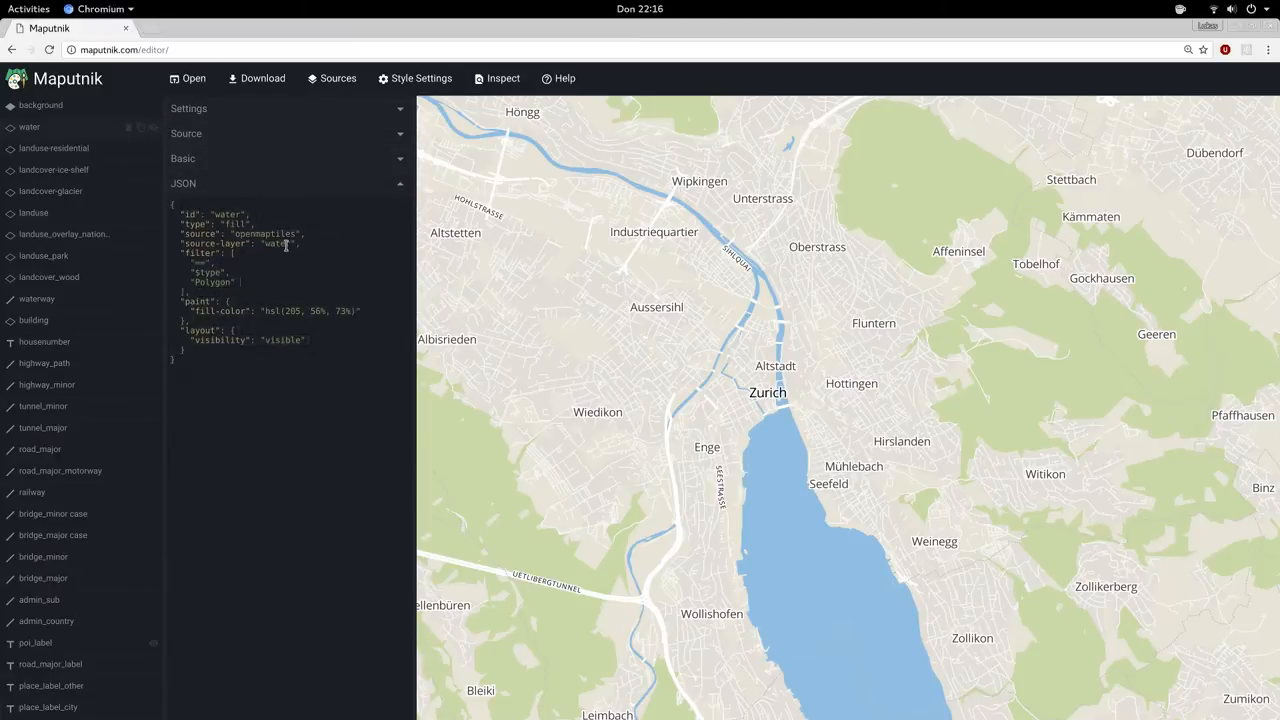
left_click(50, 191)
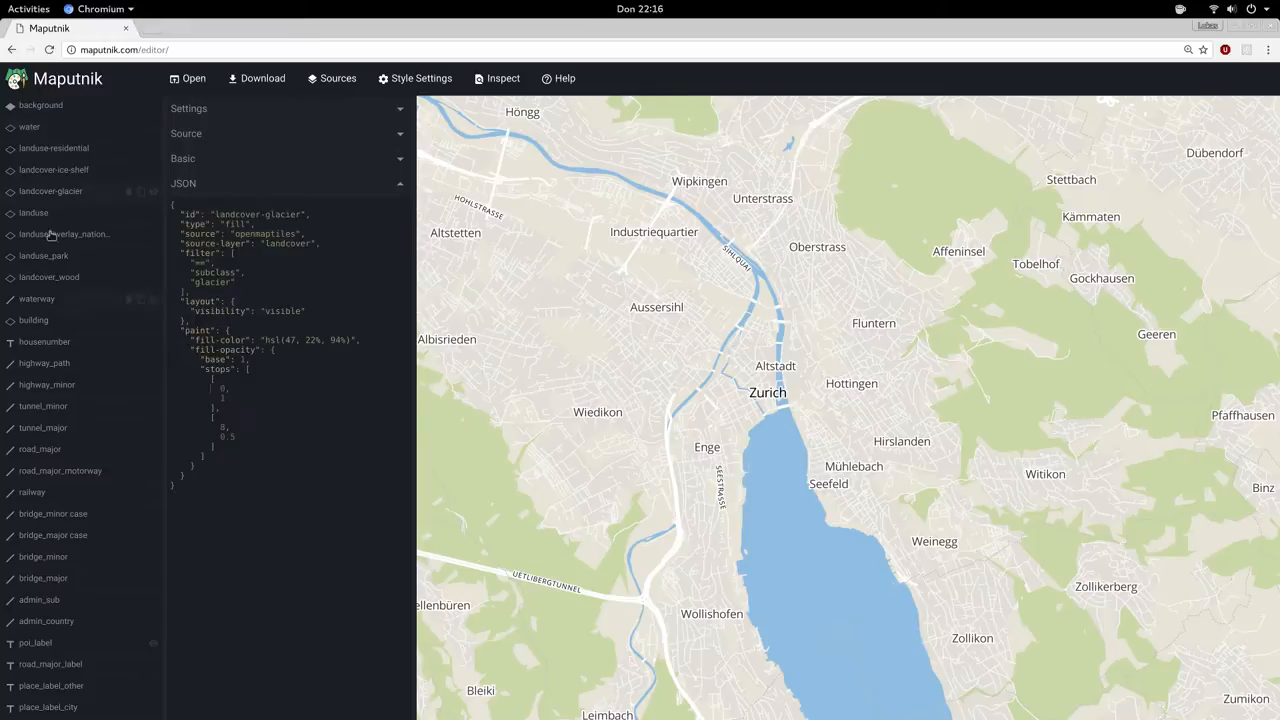
left_click(43, 255)
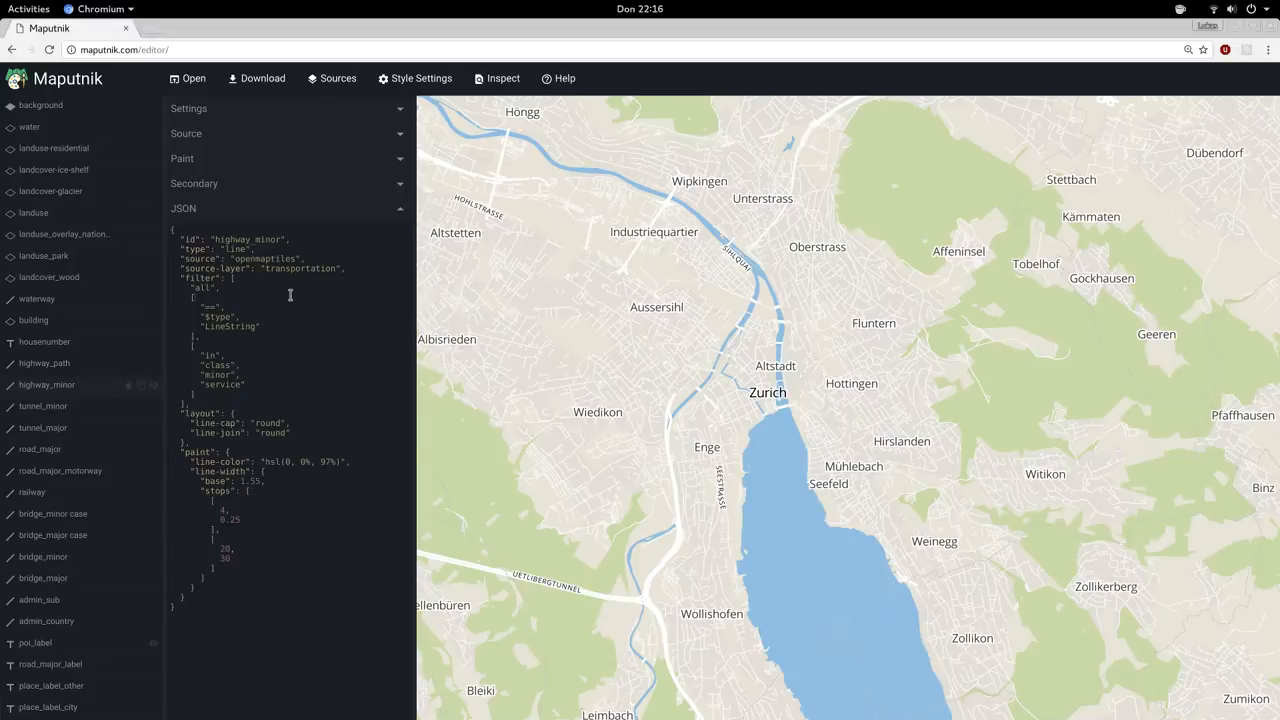
mouse_move(29, 127)
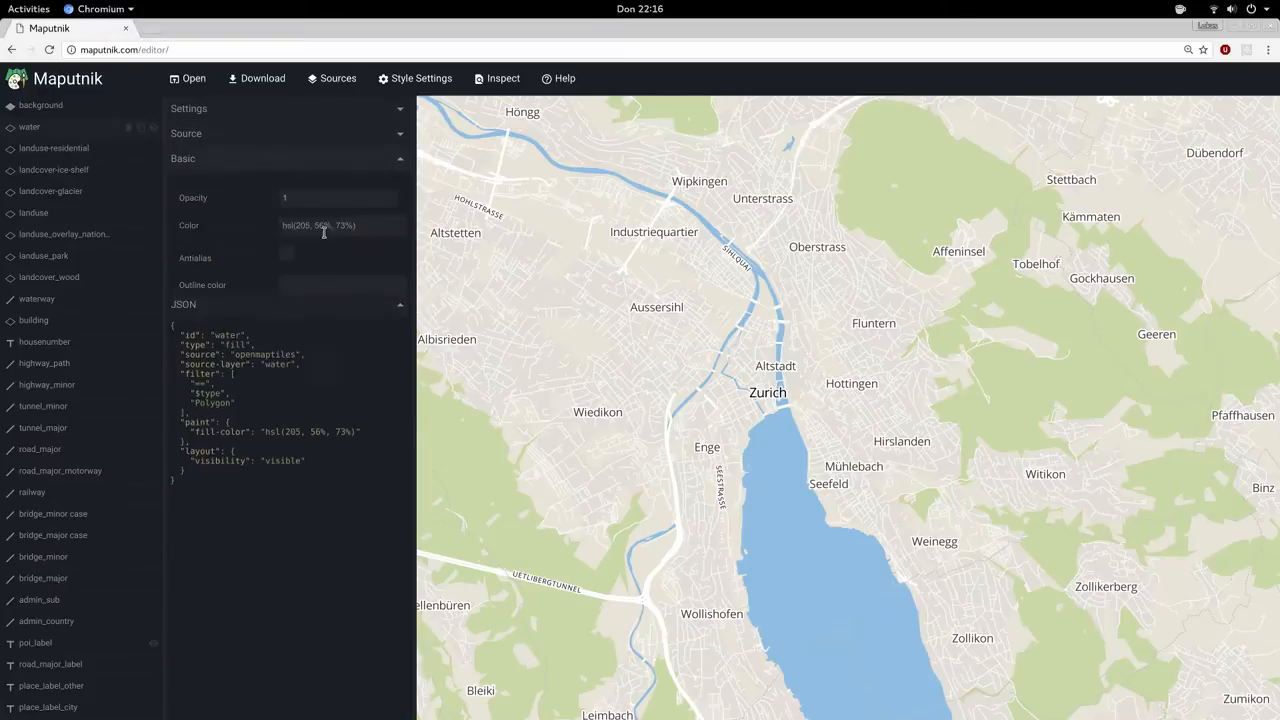
- Set the water layer's fill colour to pink-red rgba(250, 55, 94, 1)
left_click(342, 225)
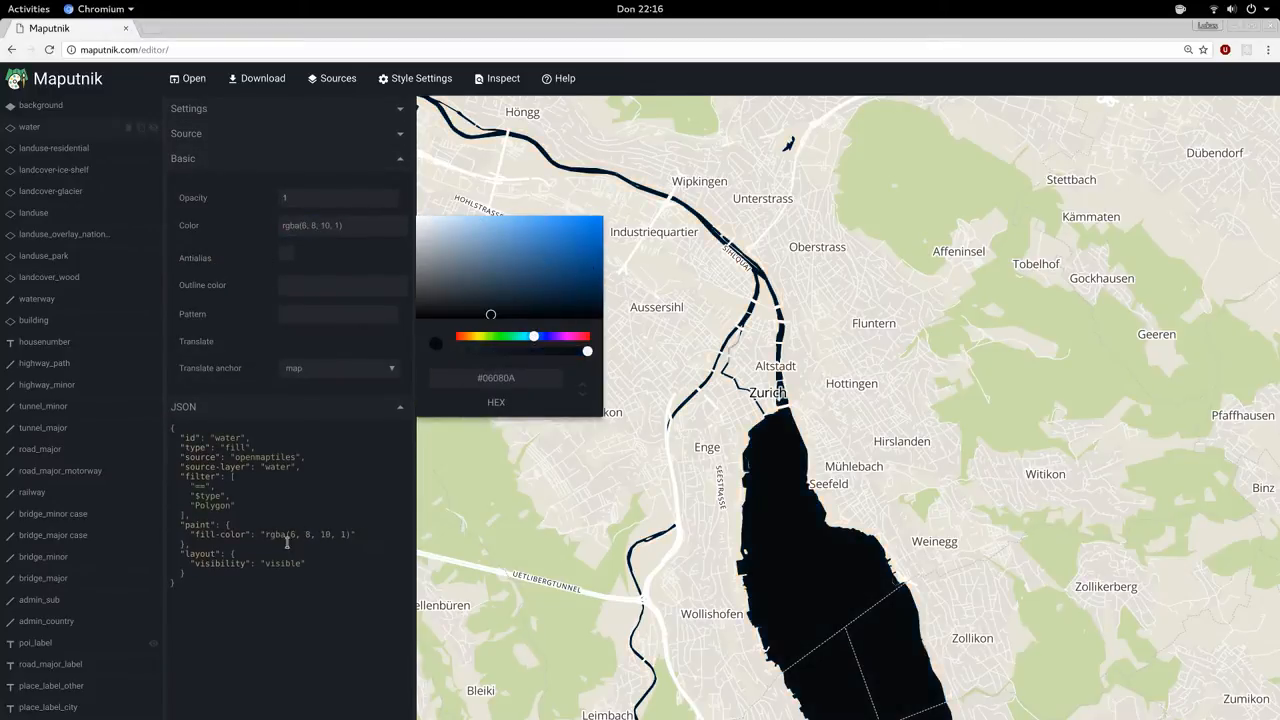
left_click(573, 280)
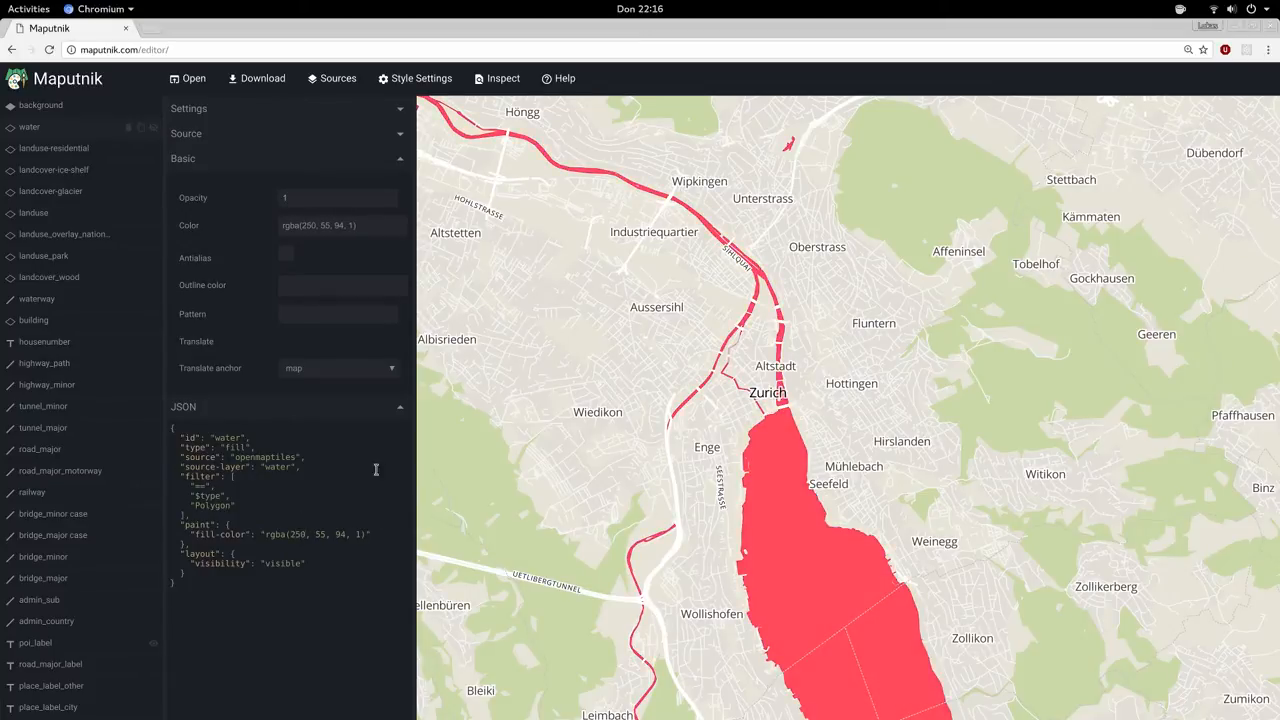
left_click(183, 158)
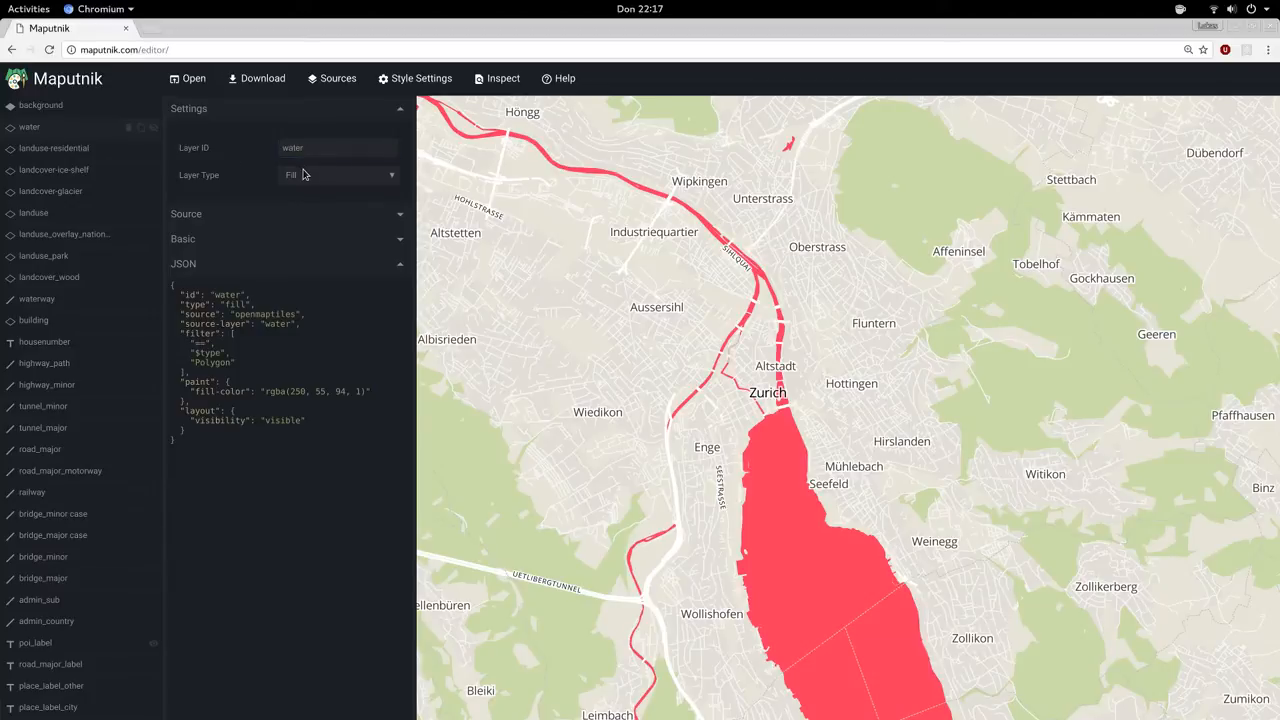
left_click(340, 174)
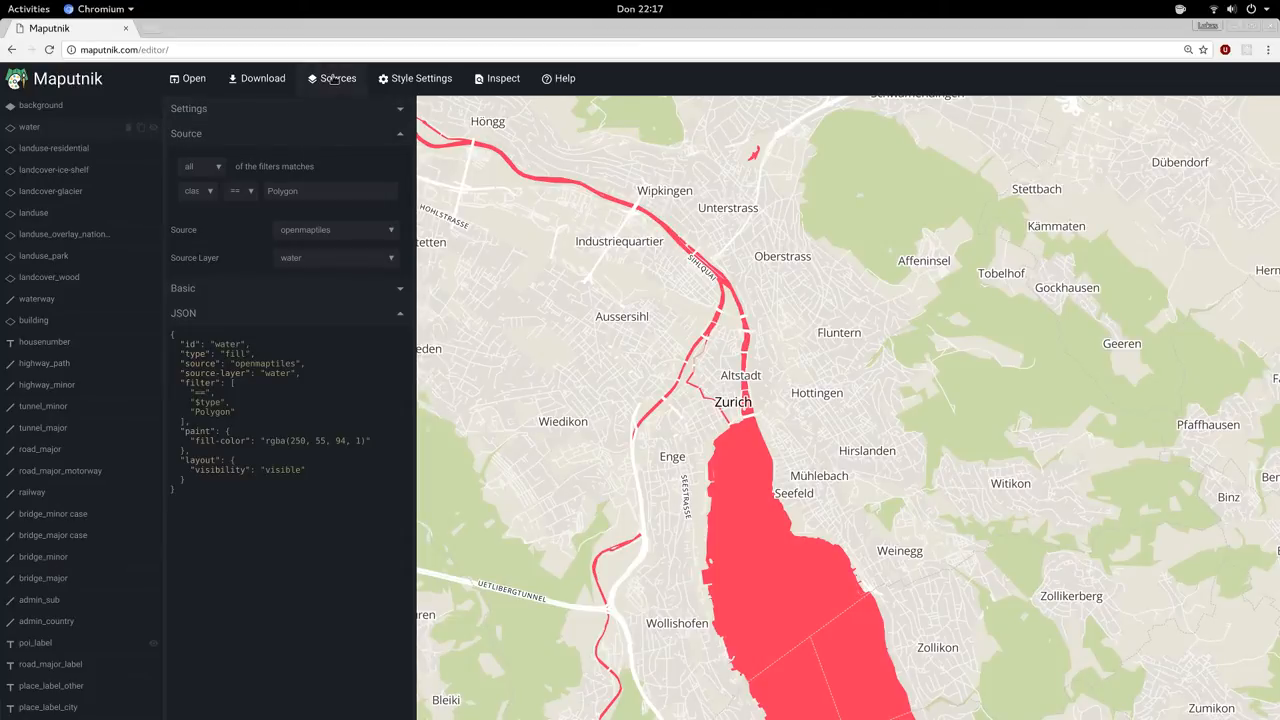
- Browse the Sources dialog, switching Source Type to GeoJSON and back to Vector (TileJSON URL)
left_click(338, 78)
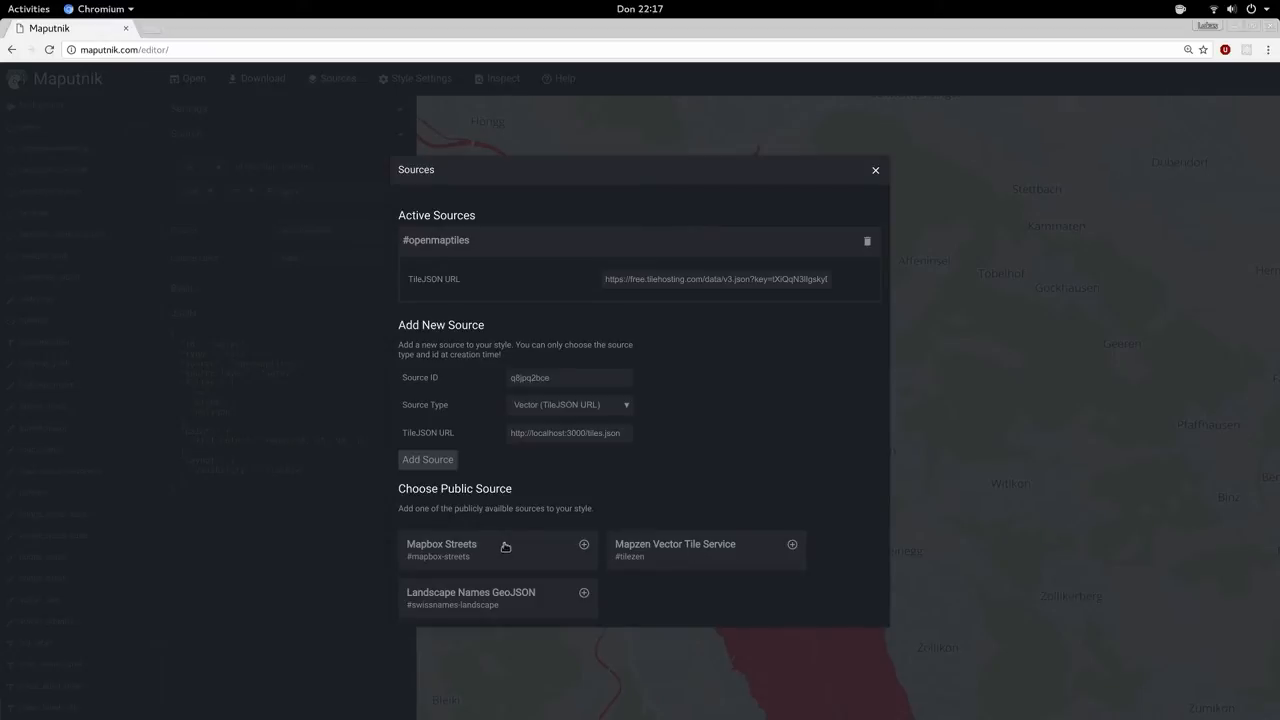
mouse_move(799, 558)
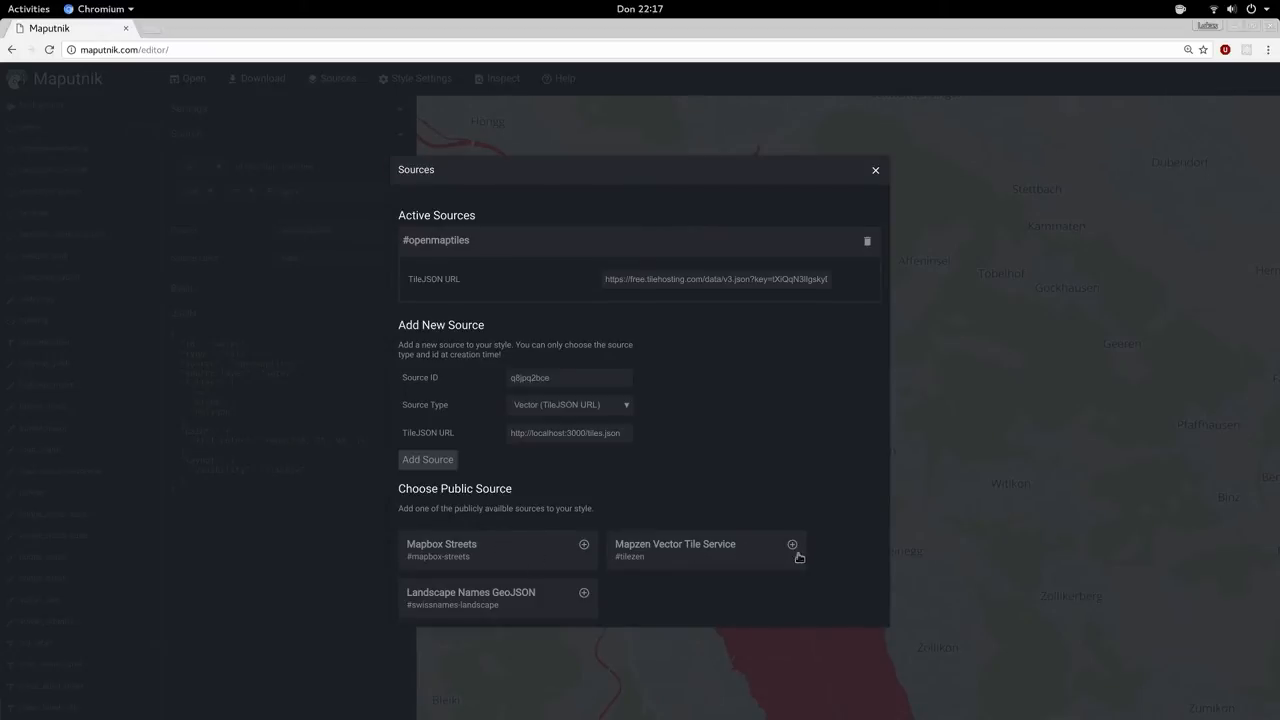
mouse_move(711, 562)
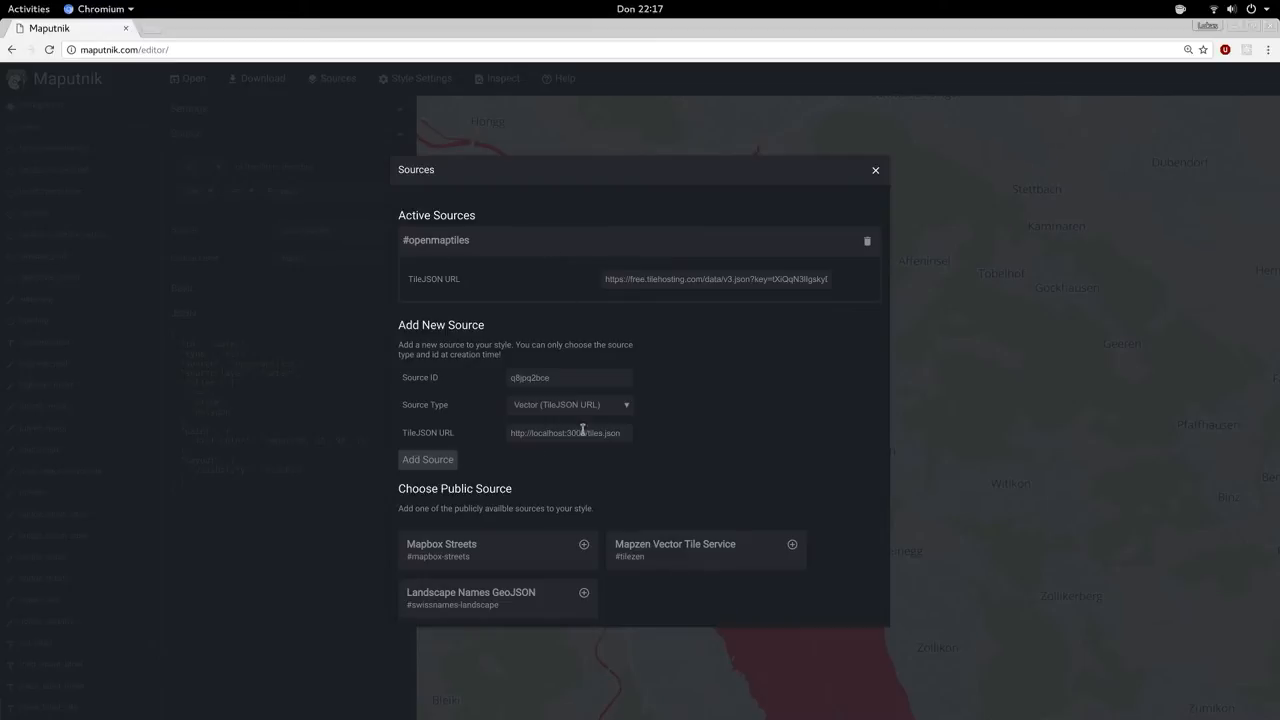
left_click(570, 404)
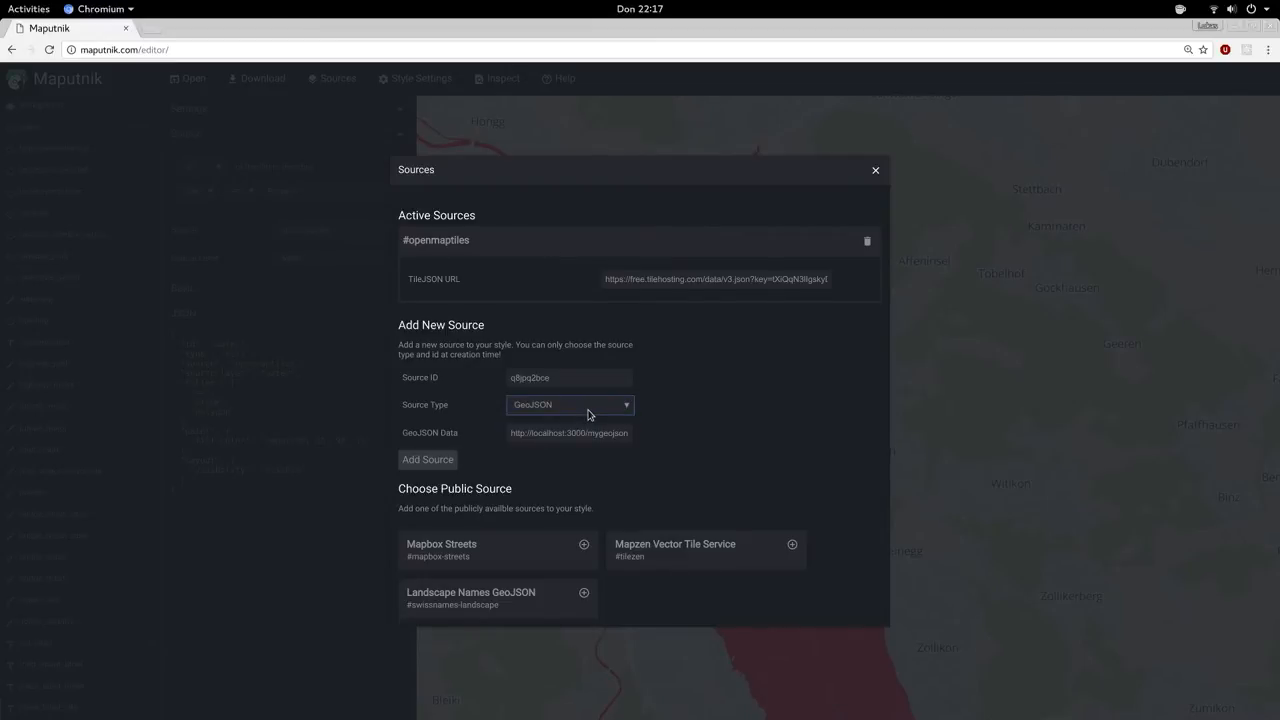
left_click(568, 404)
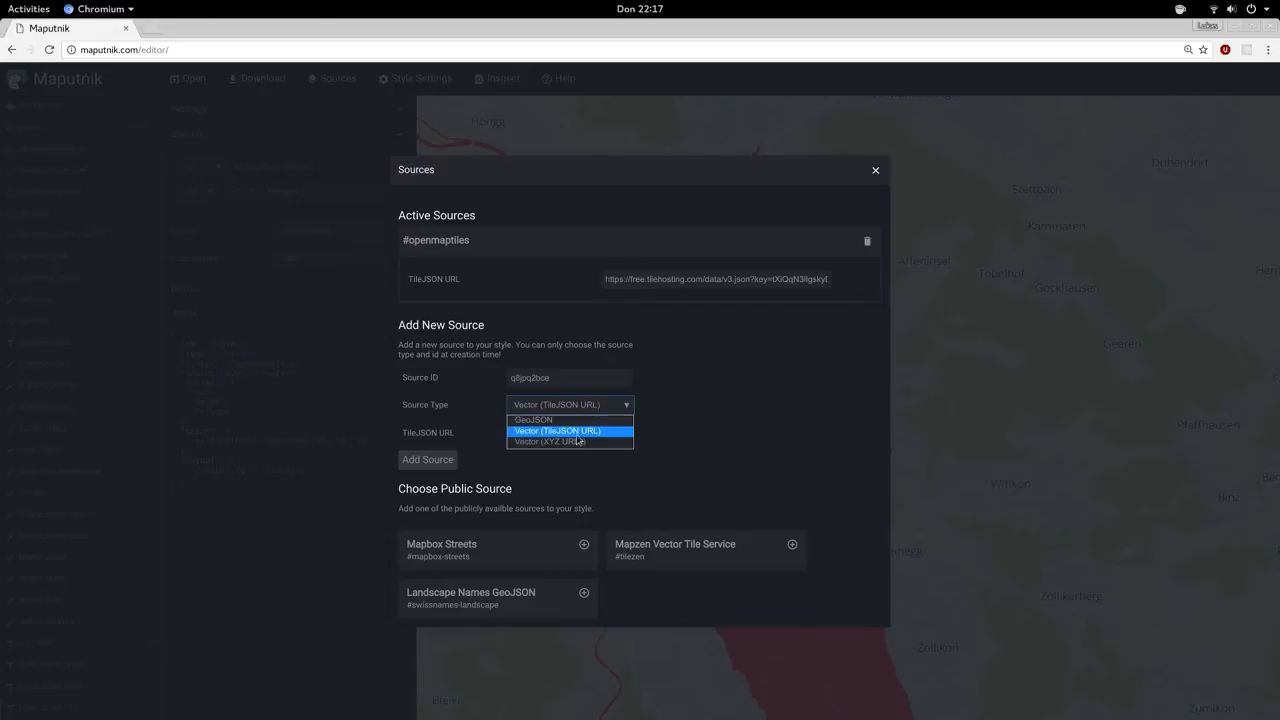
left_click(548, 441)
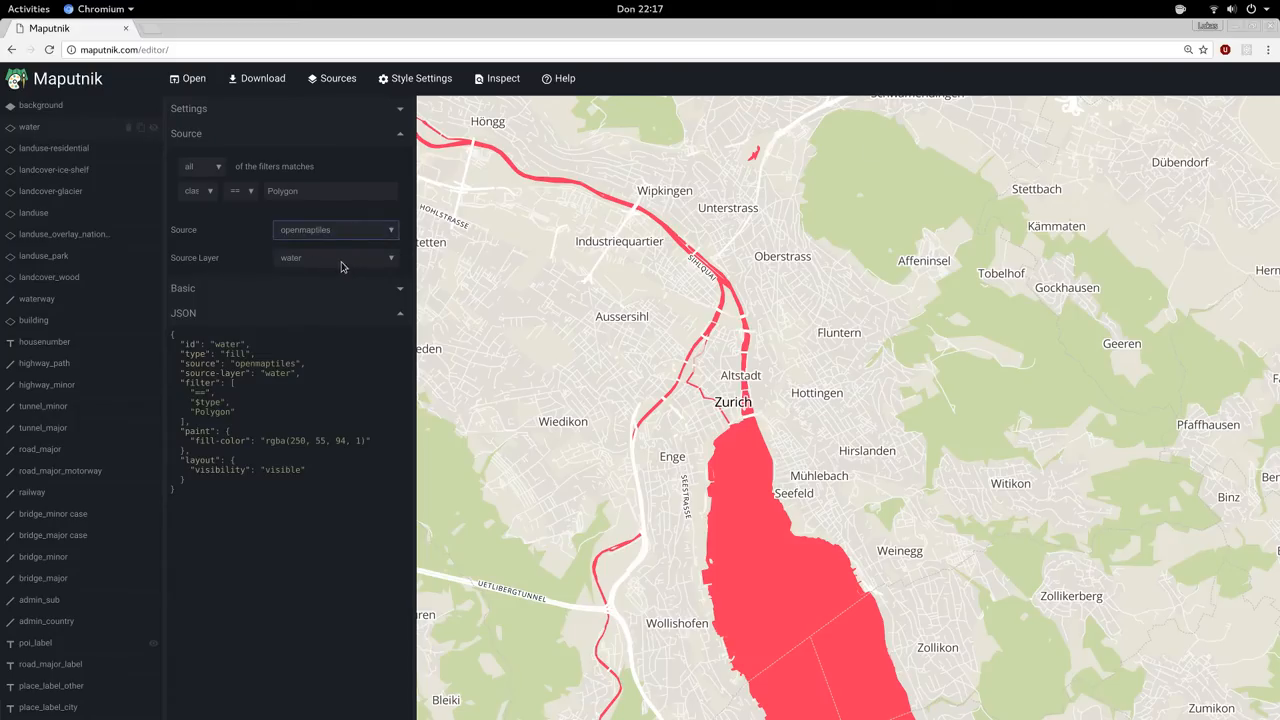
- Review the water layer's source-layer options, keeping 'water' selected
left_click(335, 258)
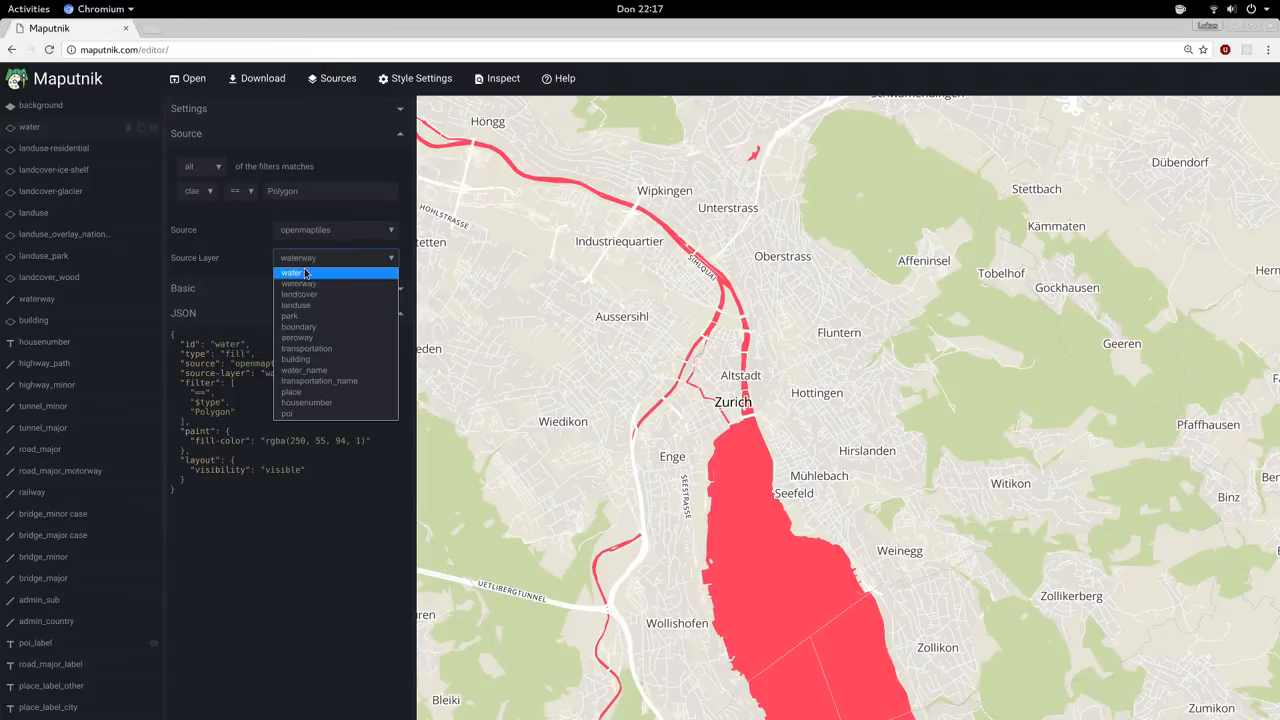
left_click(291, 273)
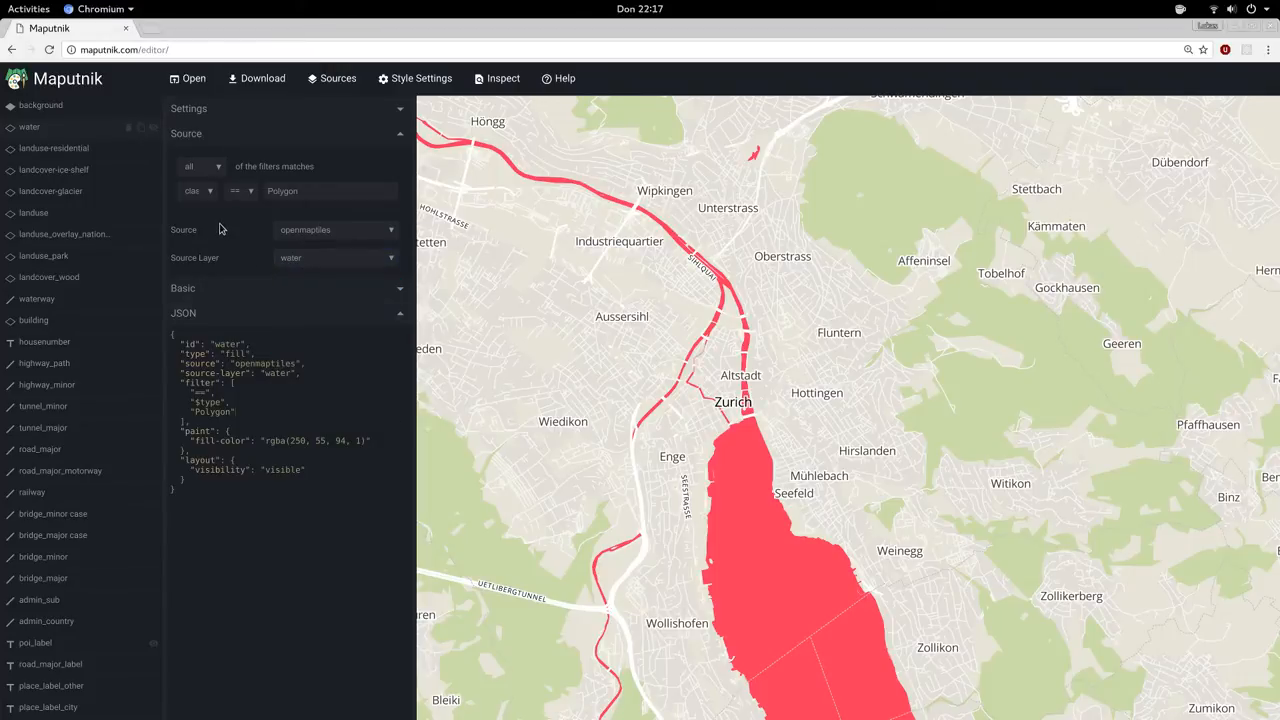
mouse_move(688, 362)
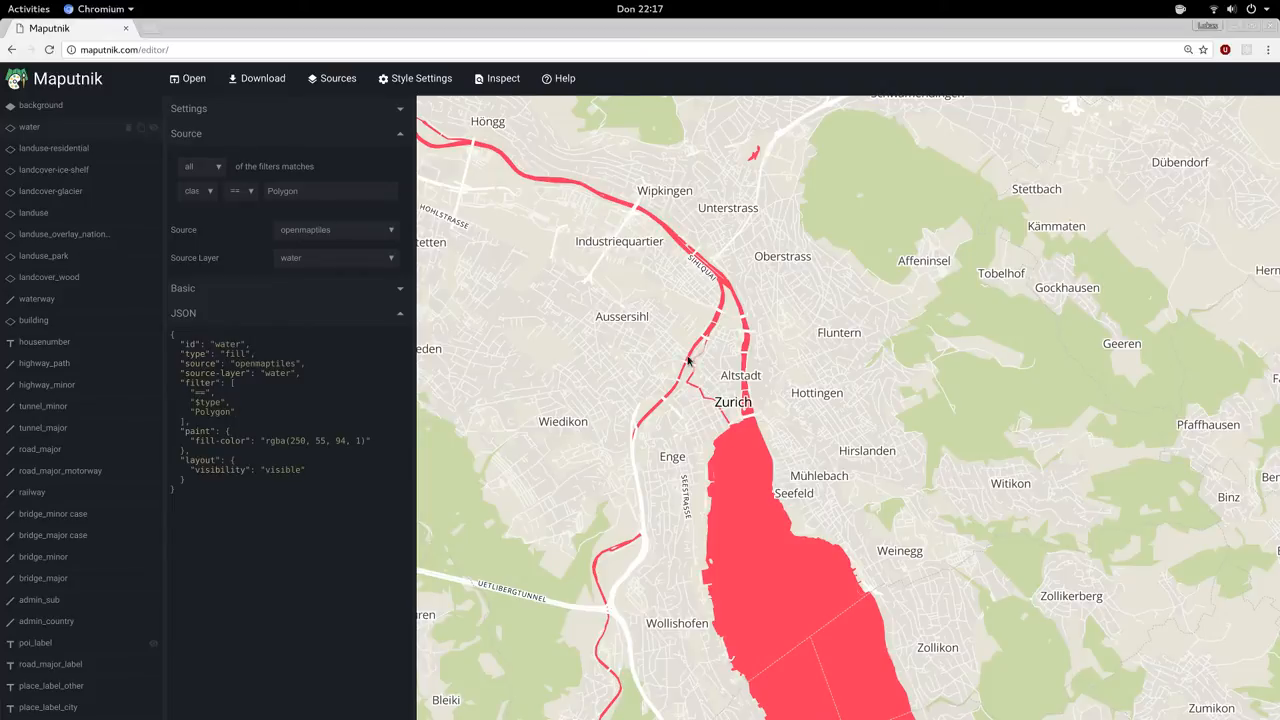
mouse_move(857, 446)
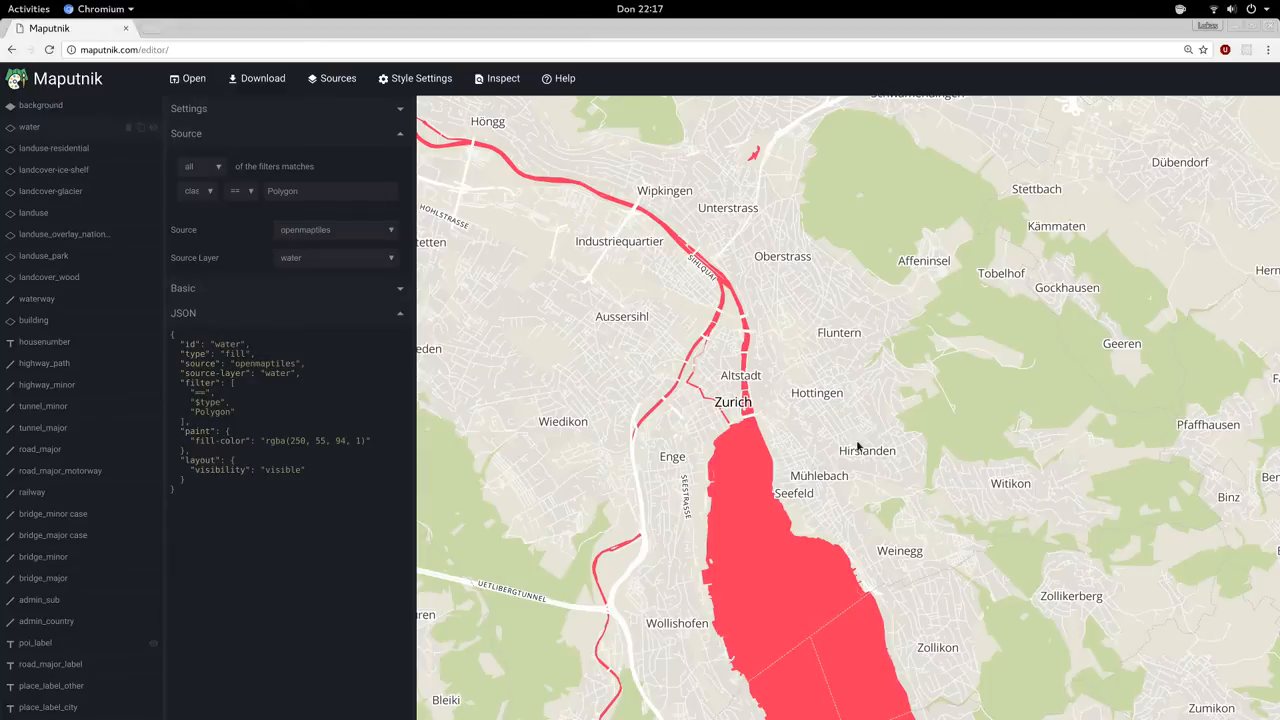
left_click(335, 258)
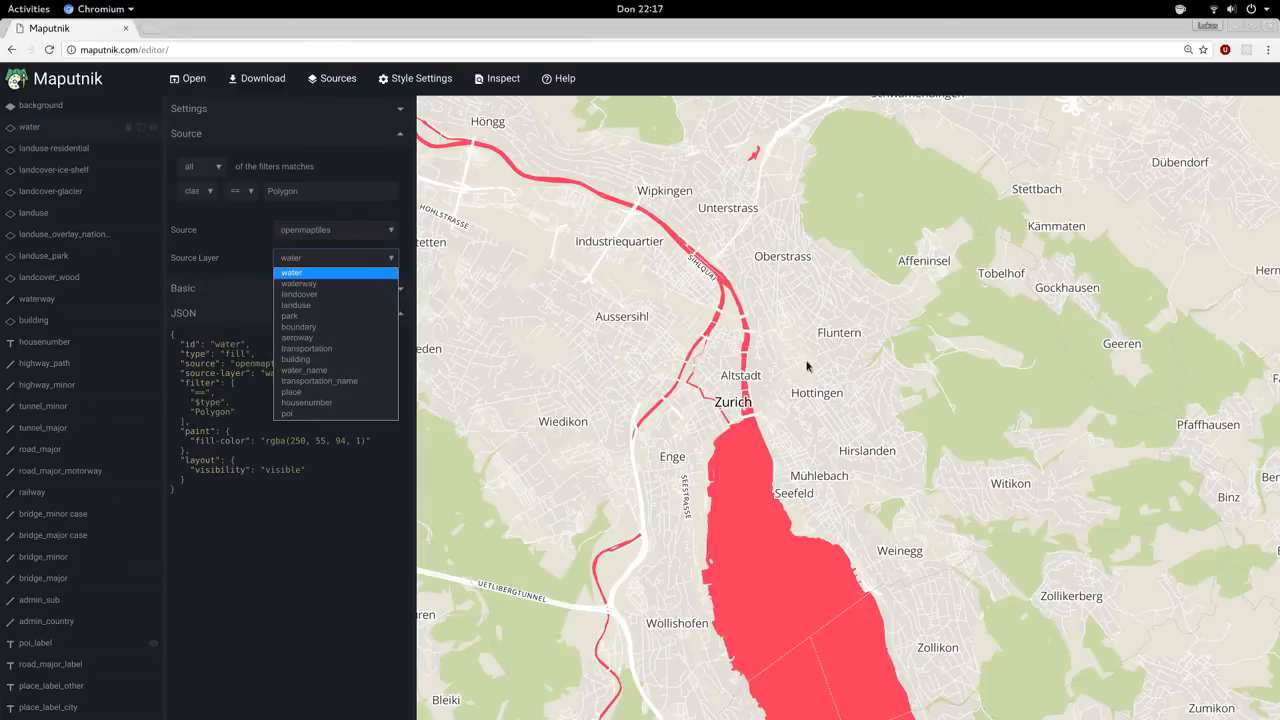
mouse_move(280, 258)
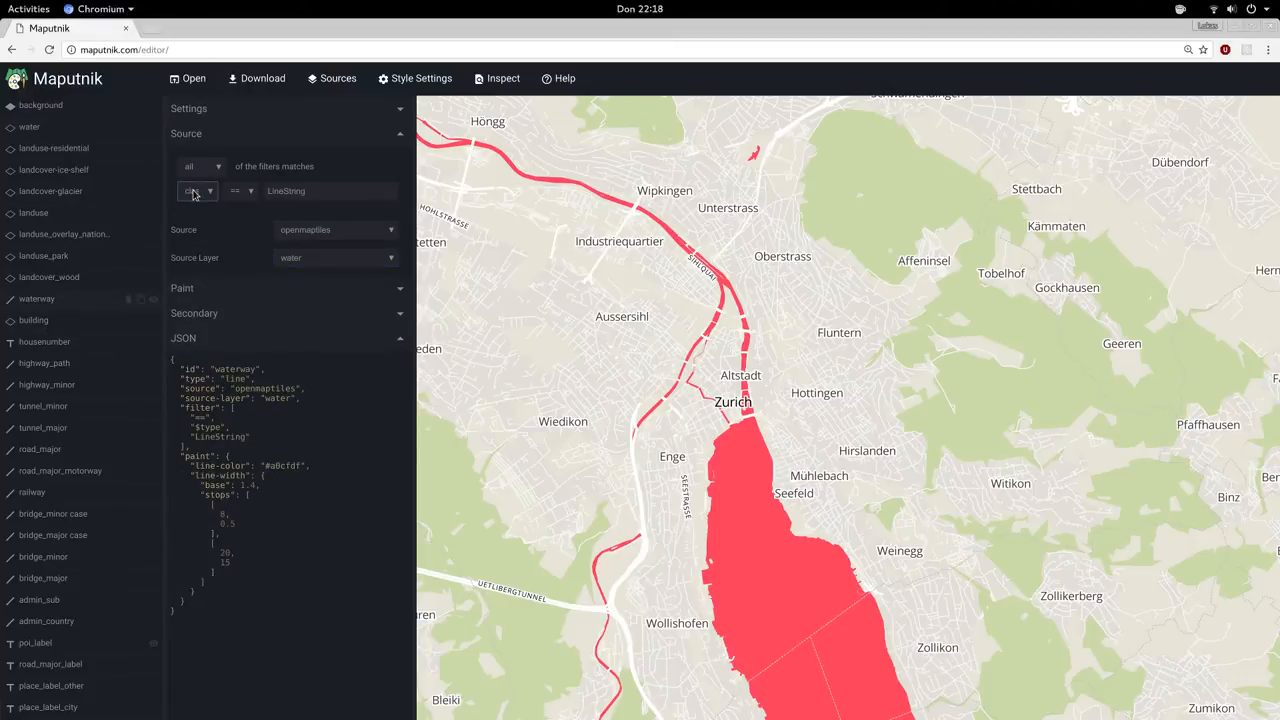
- Inspect highway_path's filter key, equals operator and LineString value without changing them
left_click(44, 363)
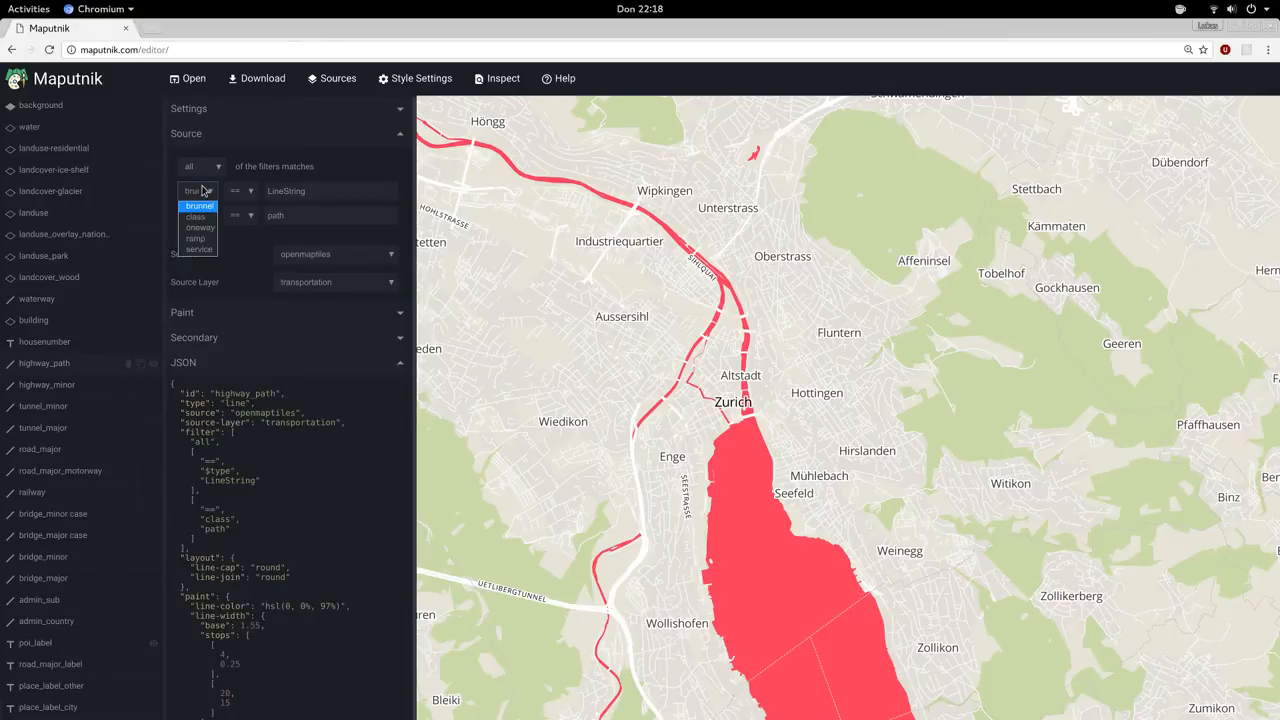
left_click(241, 191)
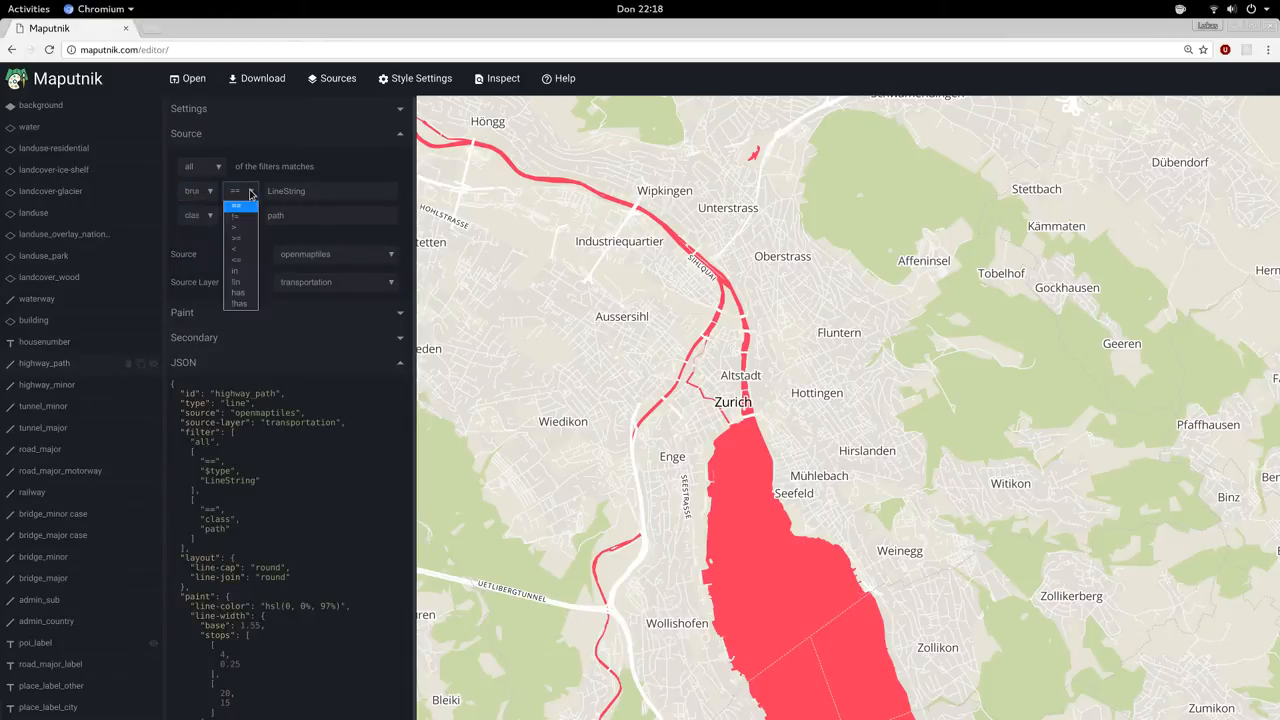
left_click(235, 205)
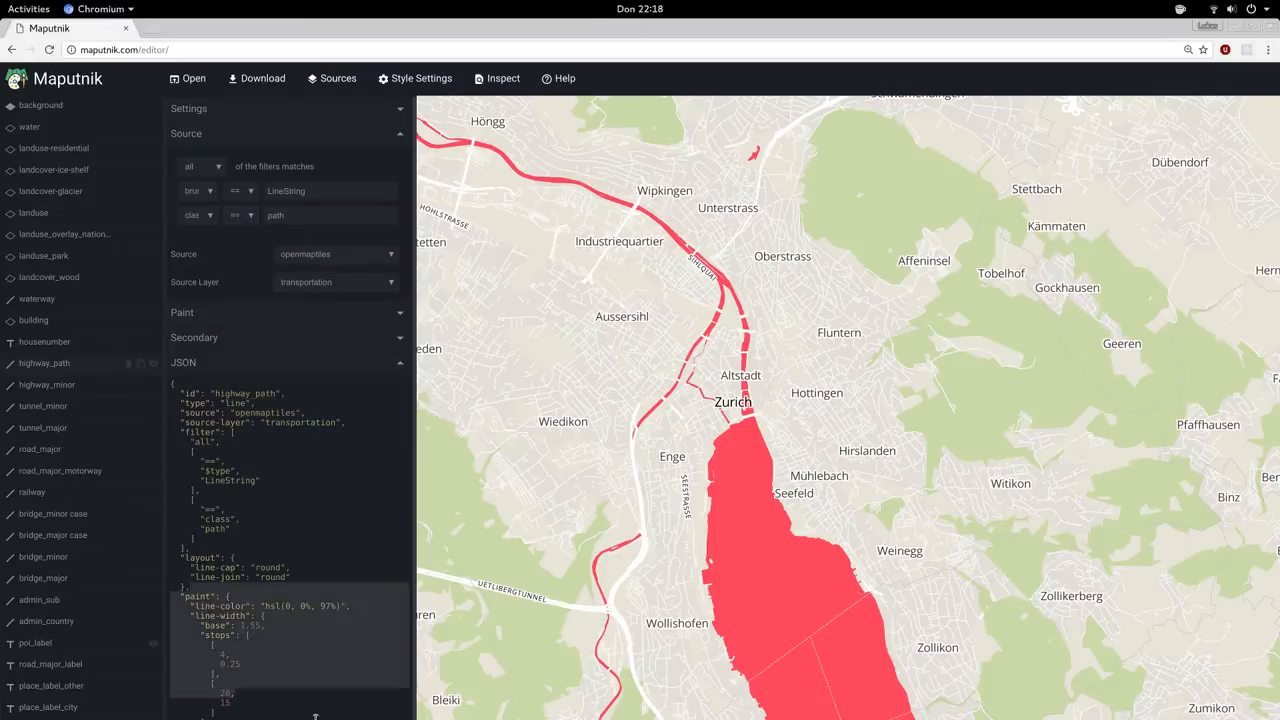
left_click(330, 191)
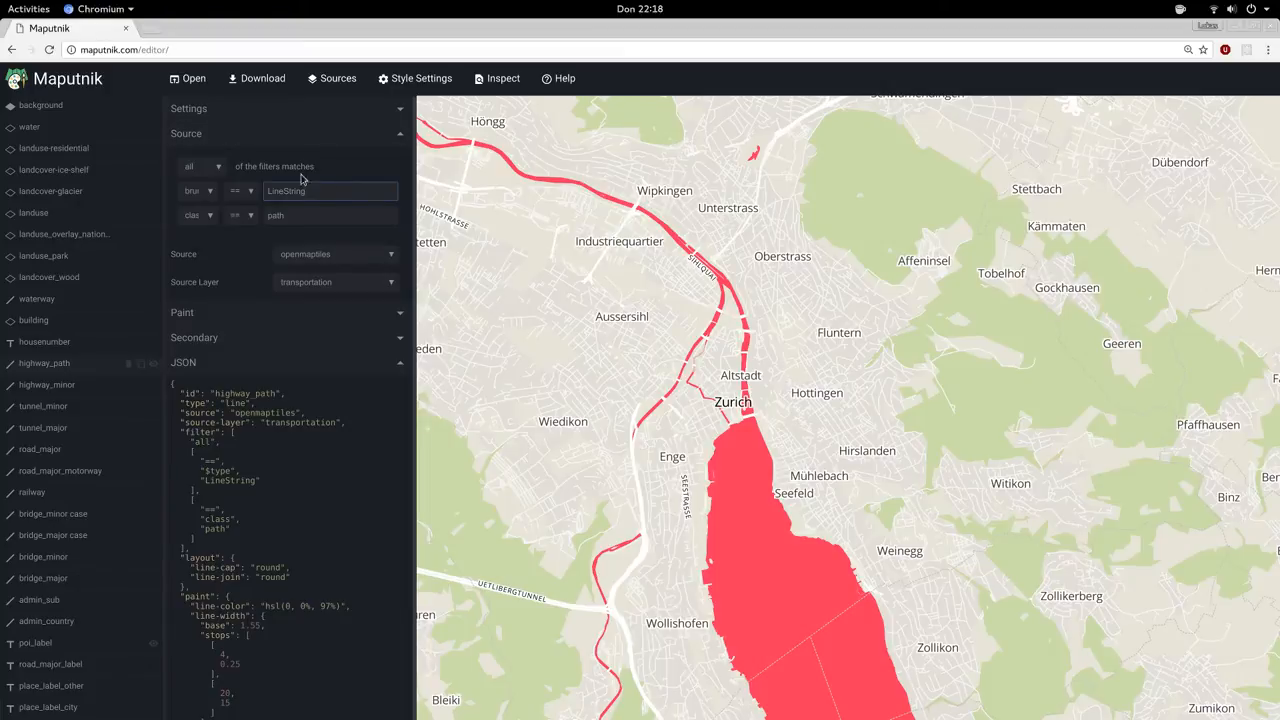
mouse_move(344, 135)
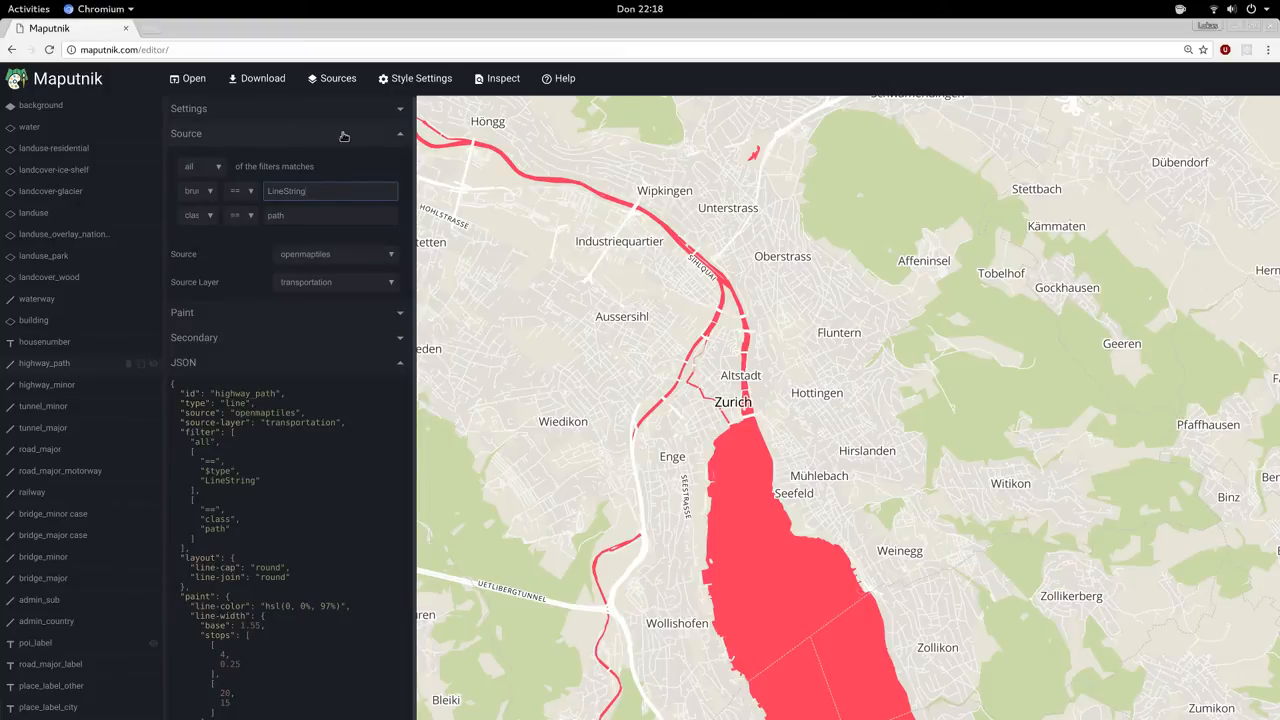
- Change highway_path's first line-width stop zoom from 4 to 6, keeping width 0.25
left_click(186, 133)
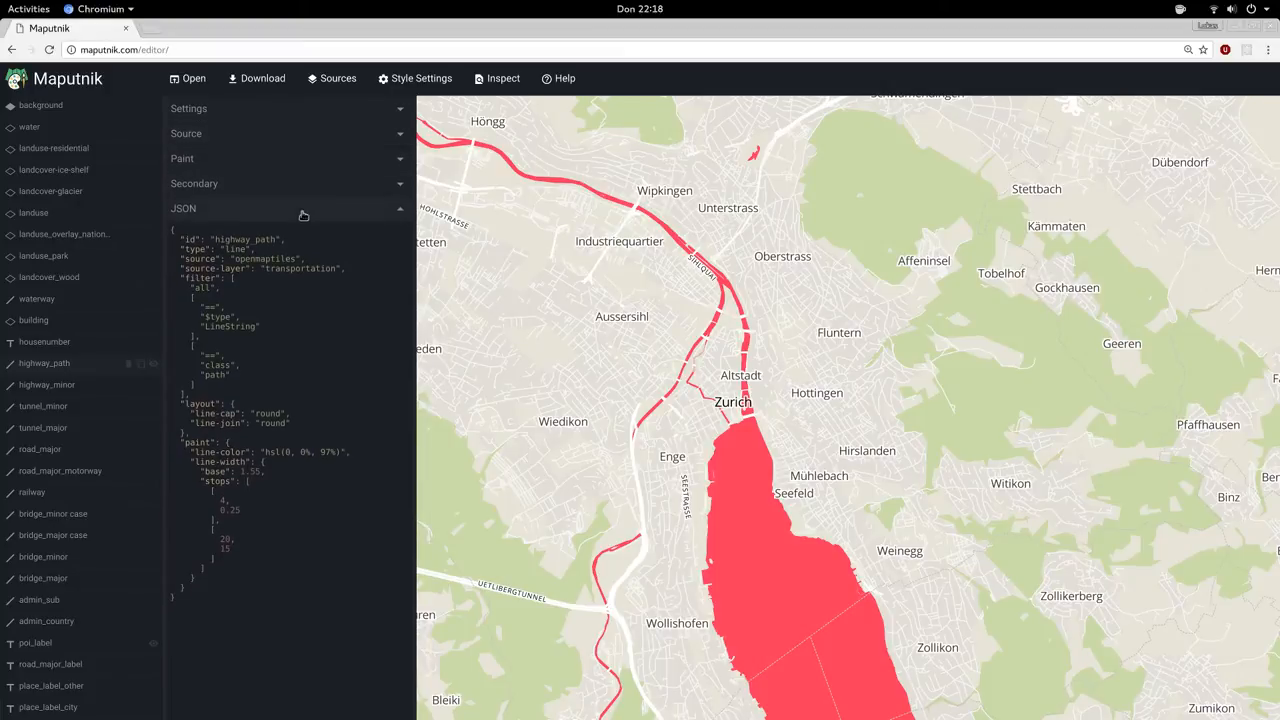
left_click(182, 158)
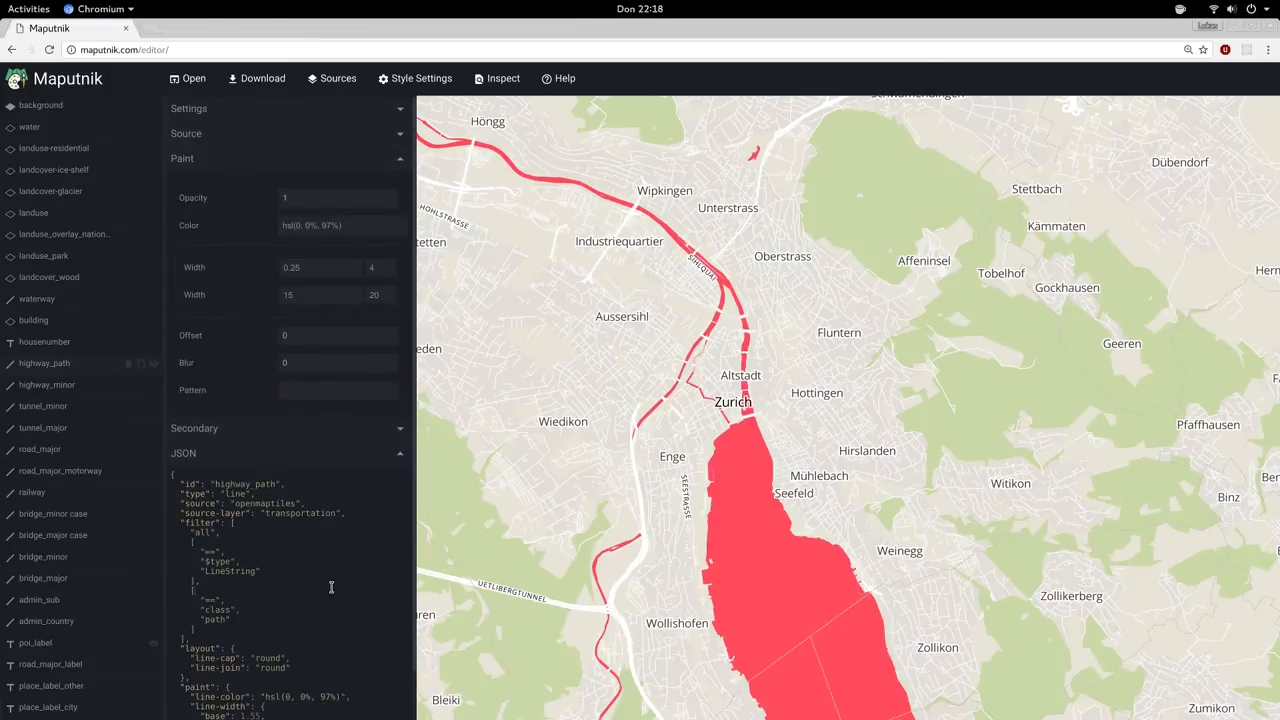
left_click(189, 108)
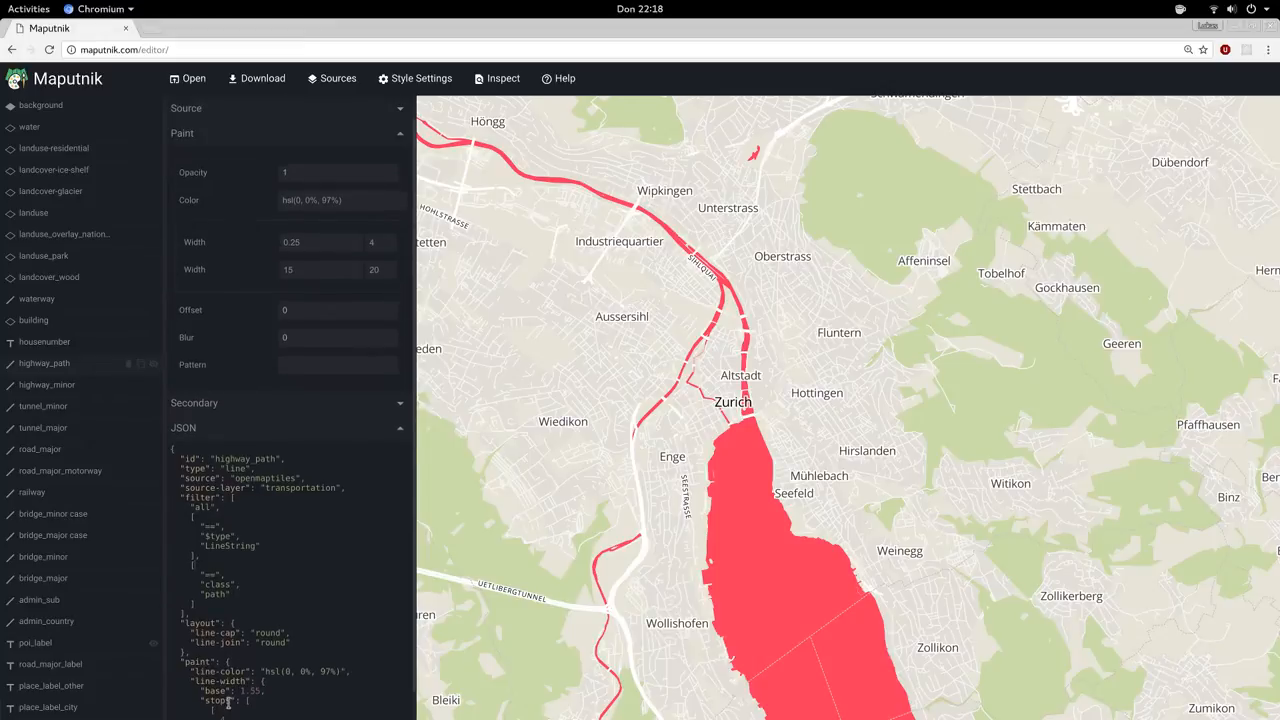
scroll("down", 3)
type("6")
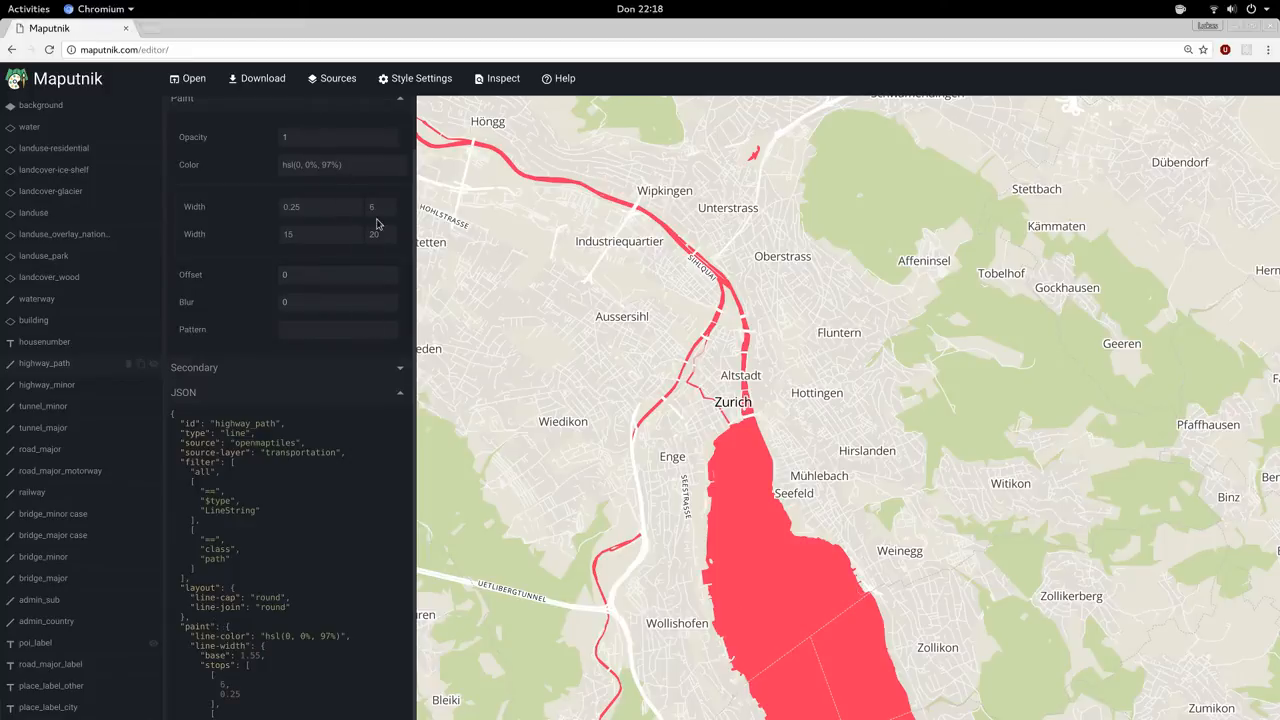
left_click(320, 207)
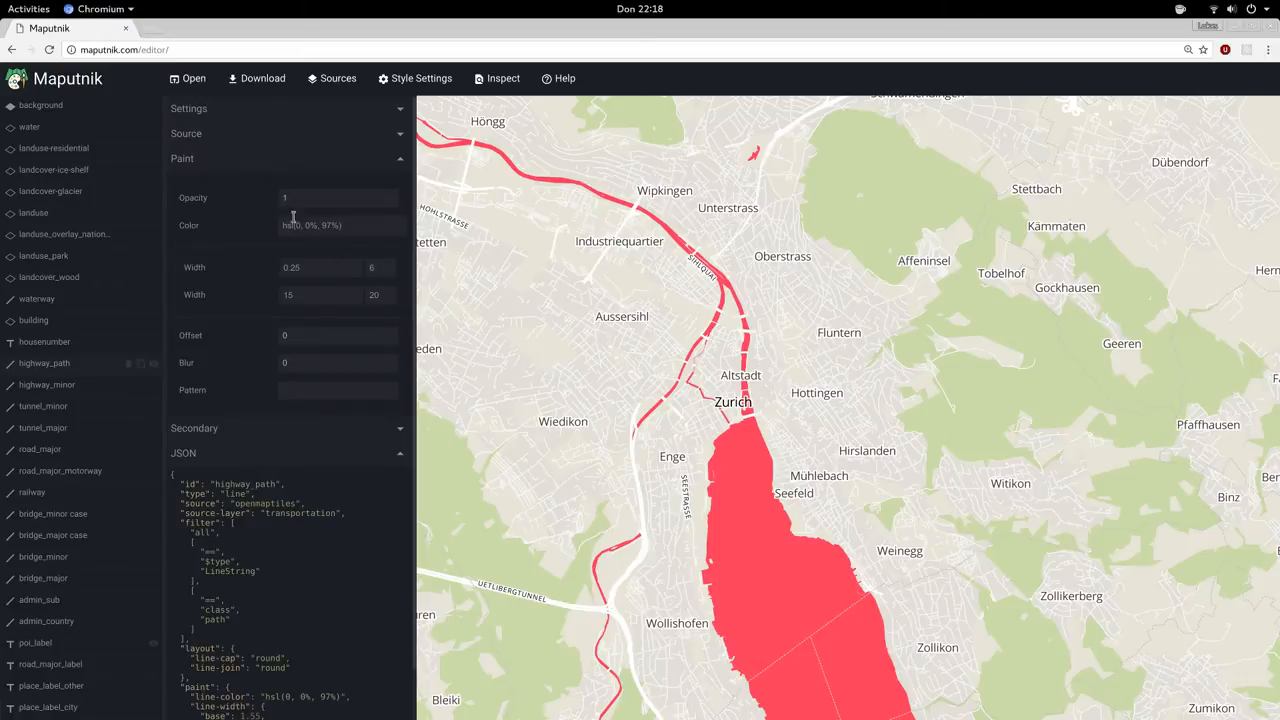
- Try the Positron, Dark Matter and Fiord Color gallery styles, ending on OSM Bright
left_click(188, 78)
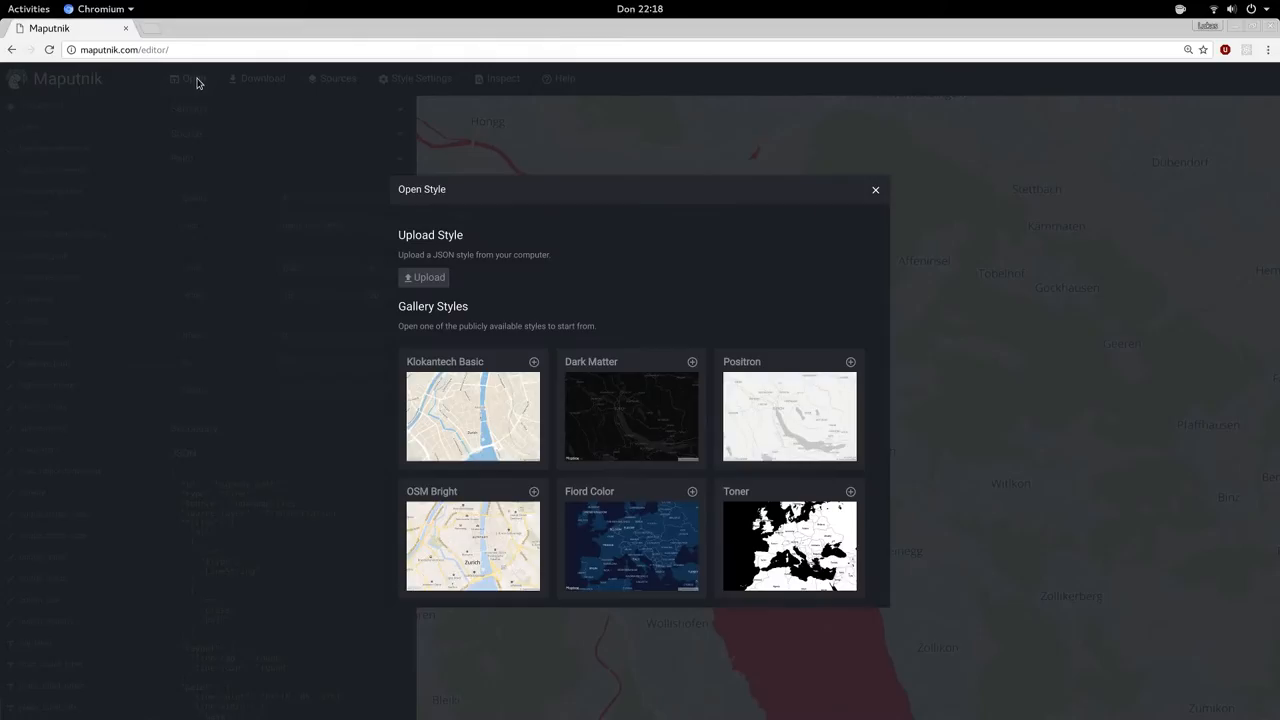
mouse_move(741, 416)
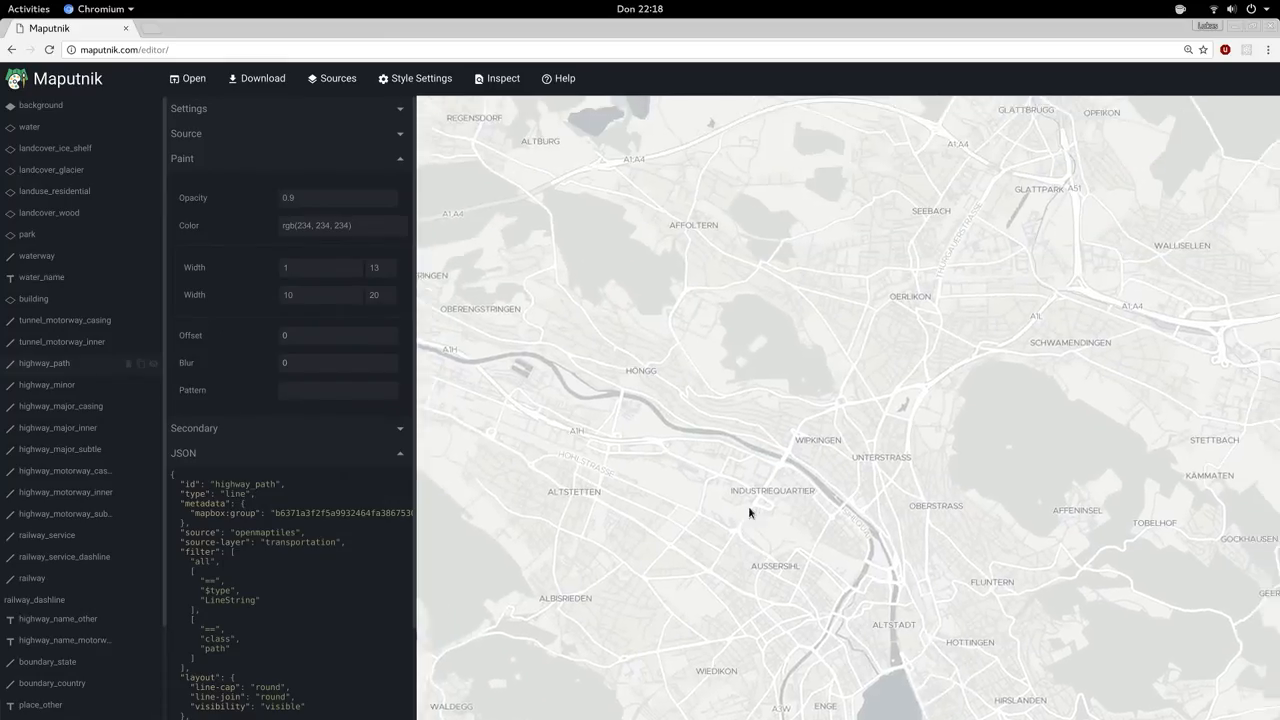
left_click(188, 78)
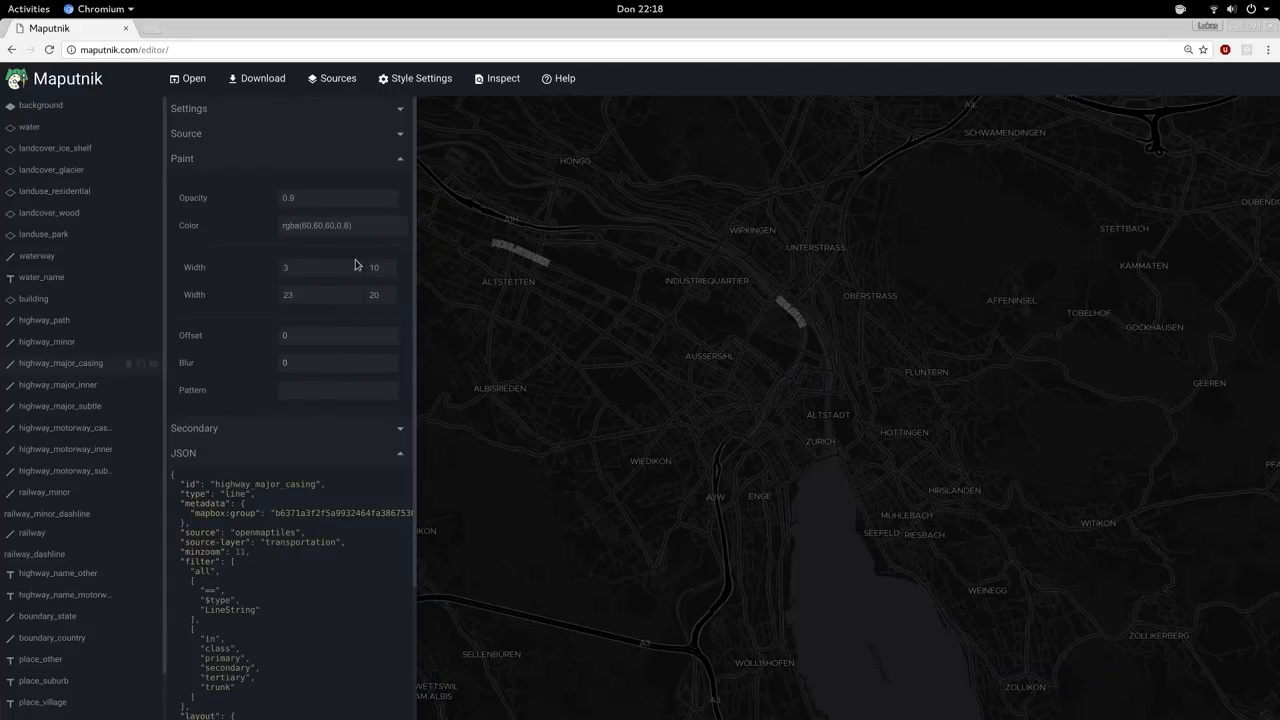
left_click(188, 78)
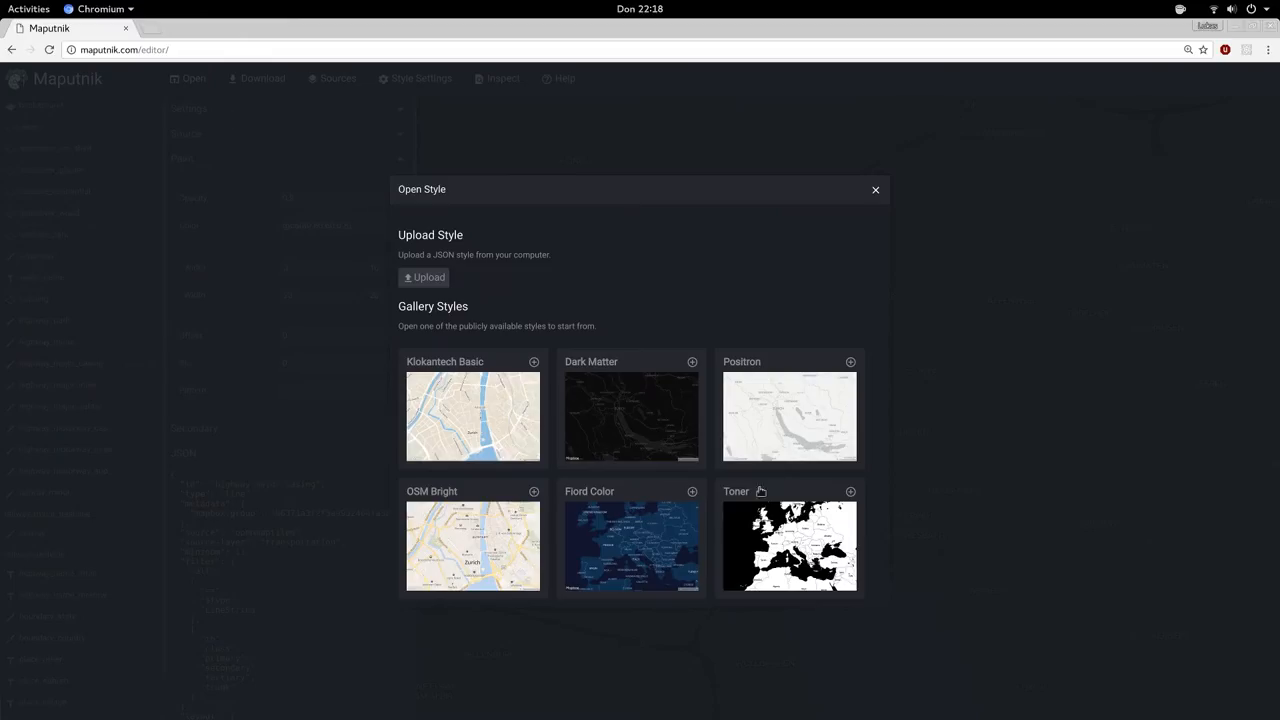
left_click(875, 190)
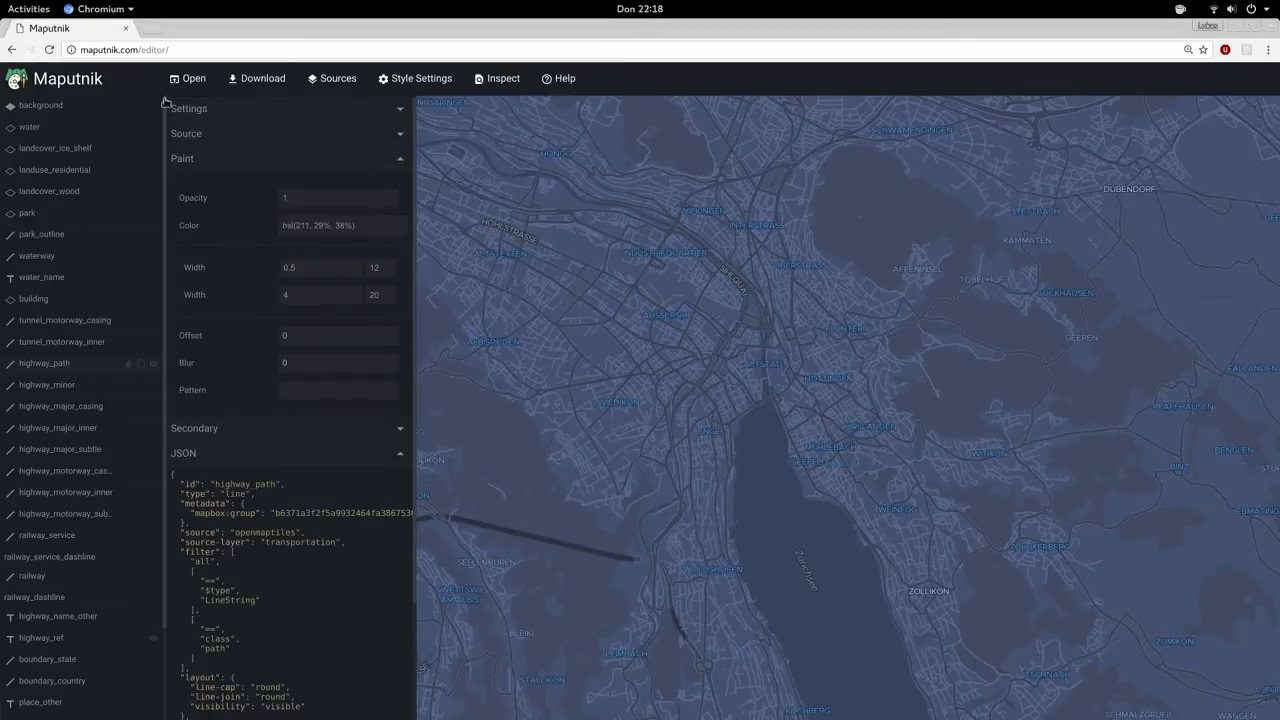
left_click(188, 78)
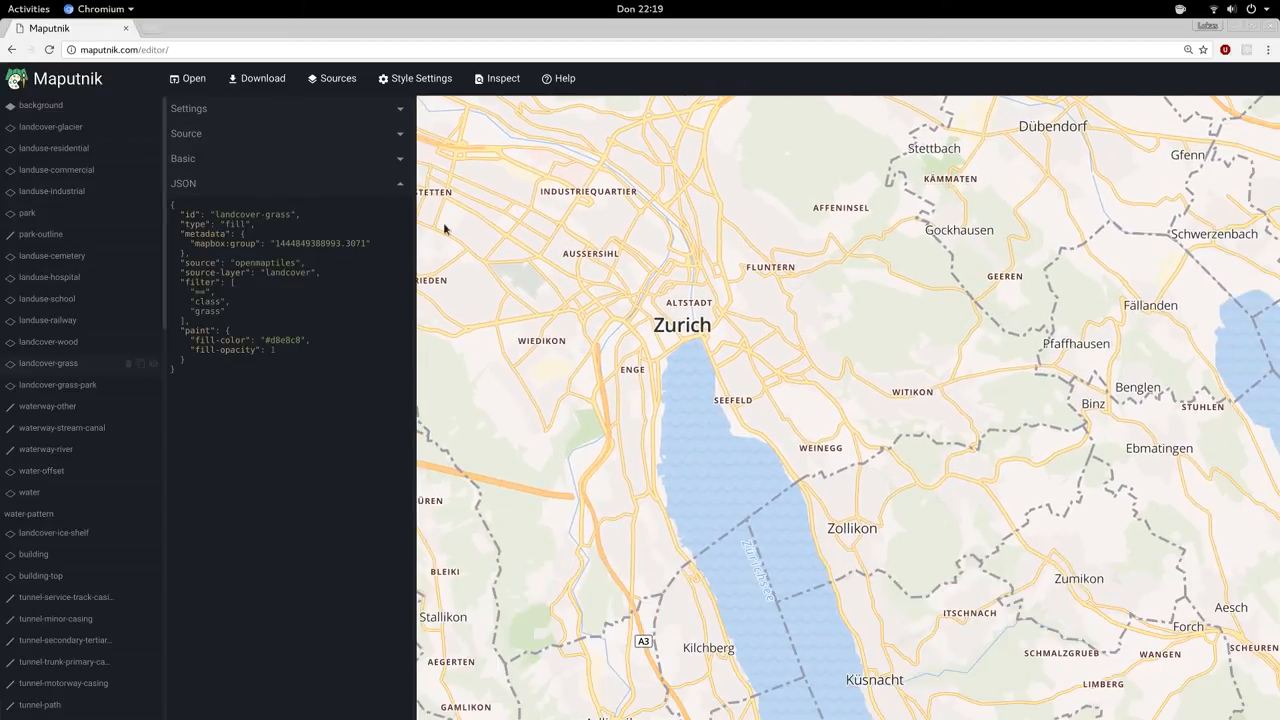
left_click(187, 78)
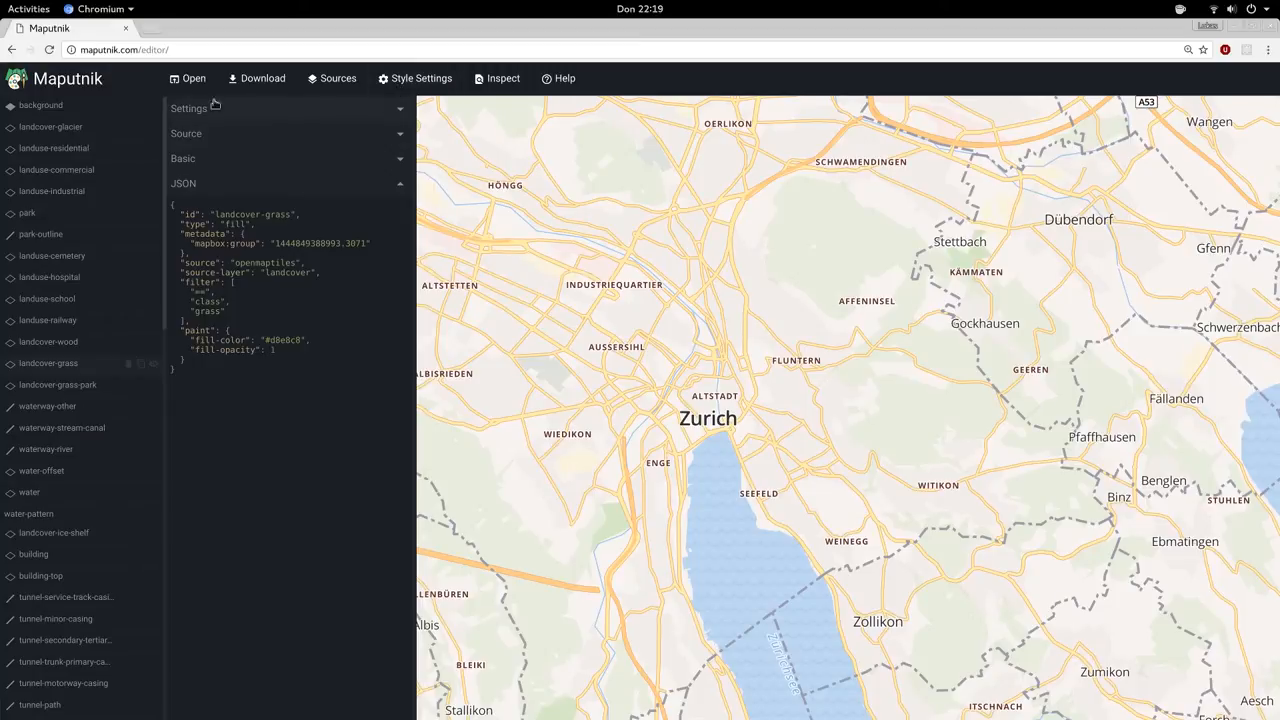
- Switch the Style Renderer from MapboxGL JS to Open Layers 3 in Style Settings
left_click(188, 78)
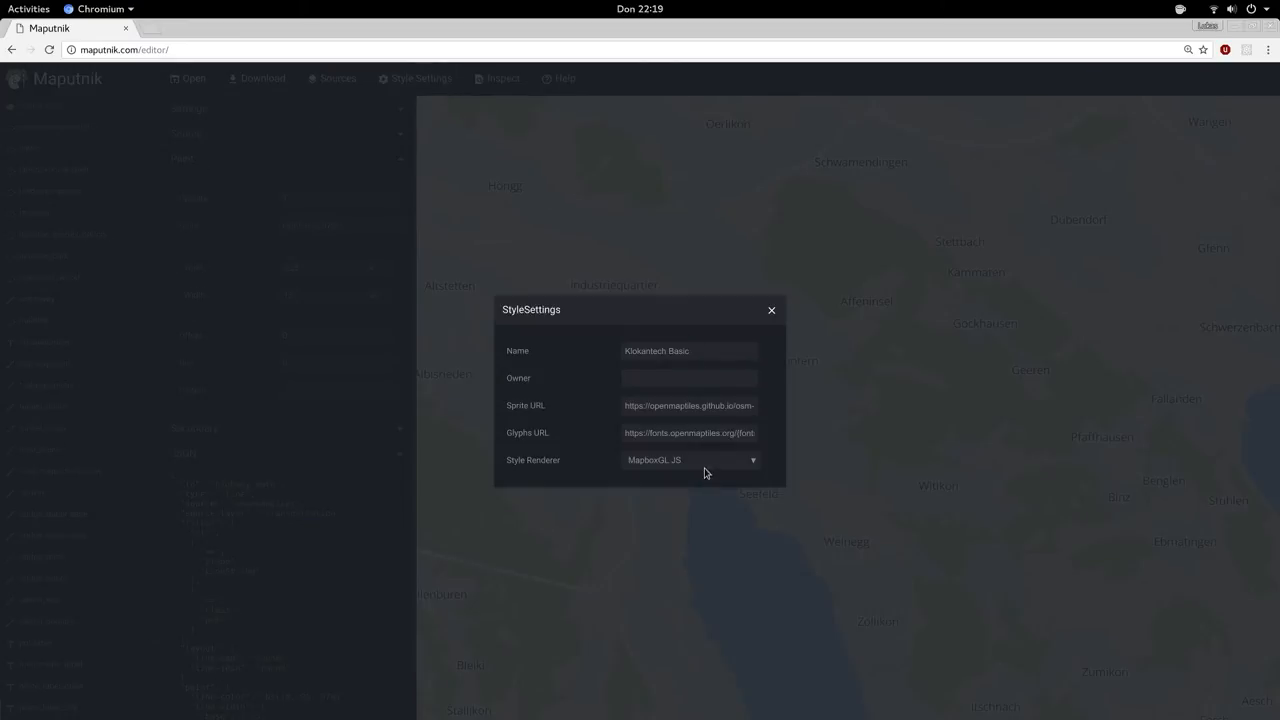
left_click(690, 459)
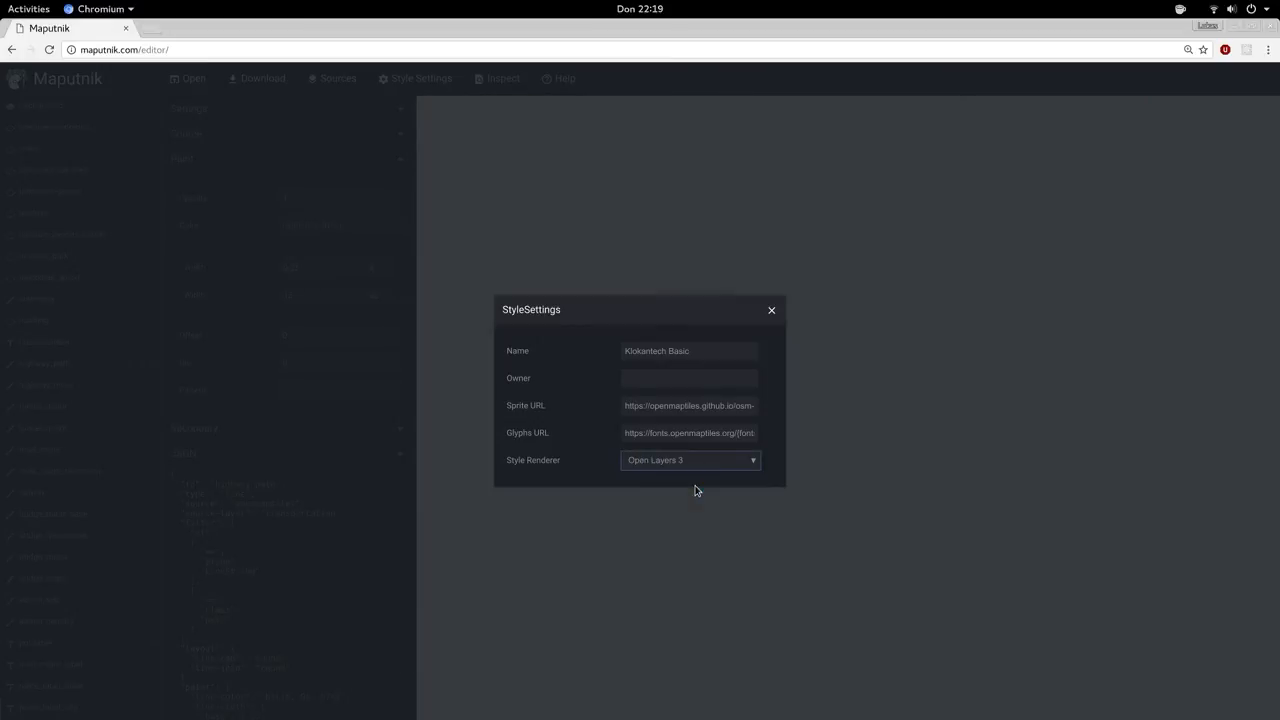
left_click(771, 310)
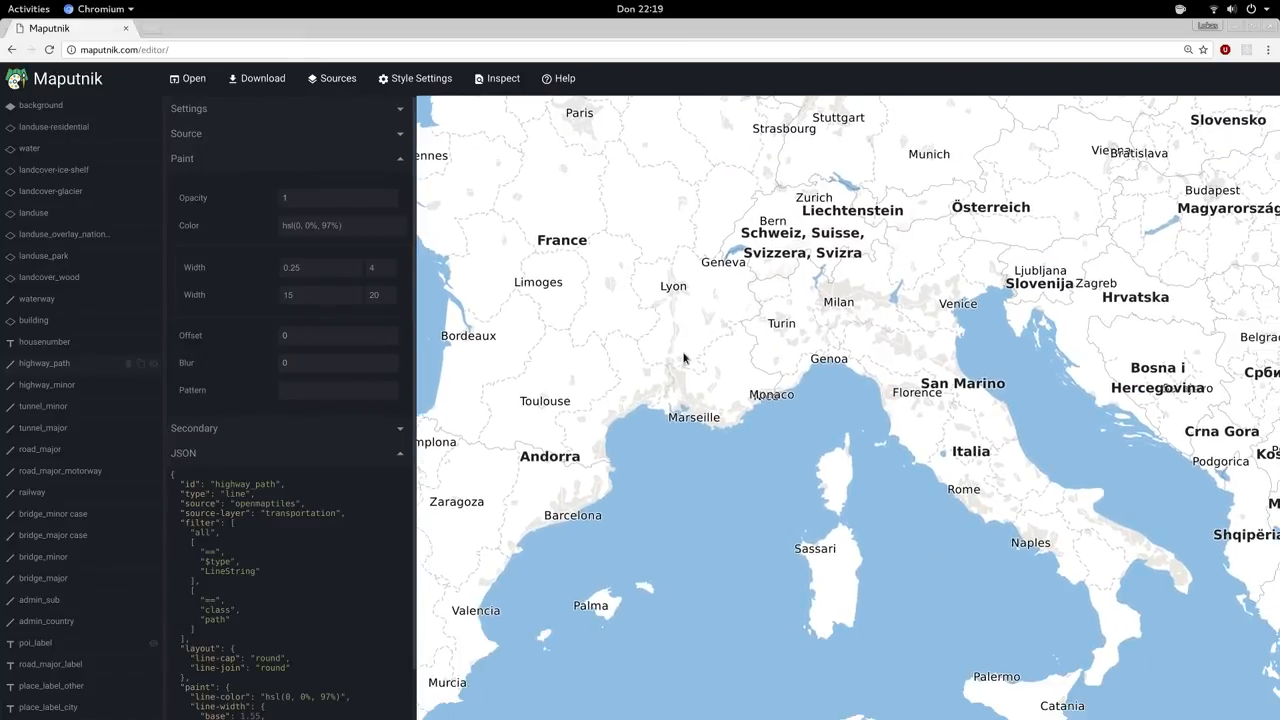
- Select the water layer and set its fill colour to dark blue rgba(11, 87, 141, 1)
left_click(338, 225)
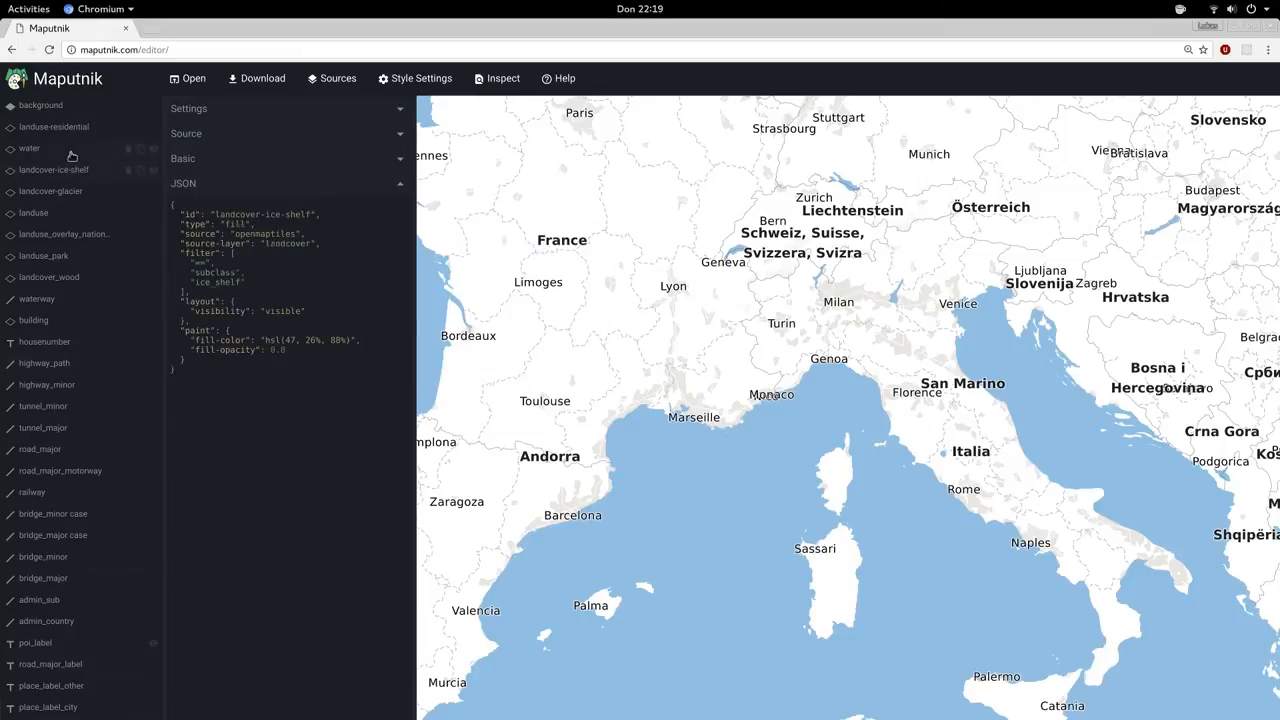
left_click(29, 148)
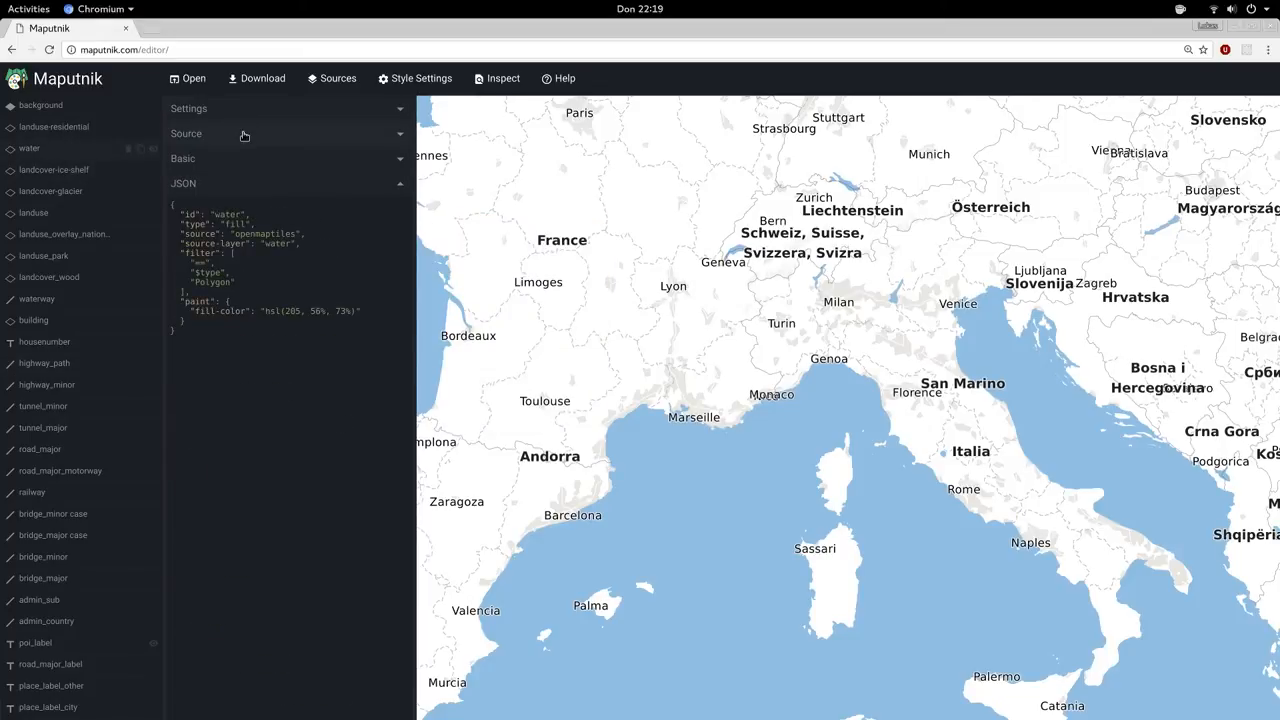
left_click(188, 108)
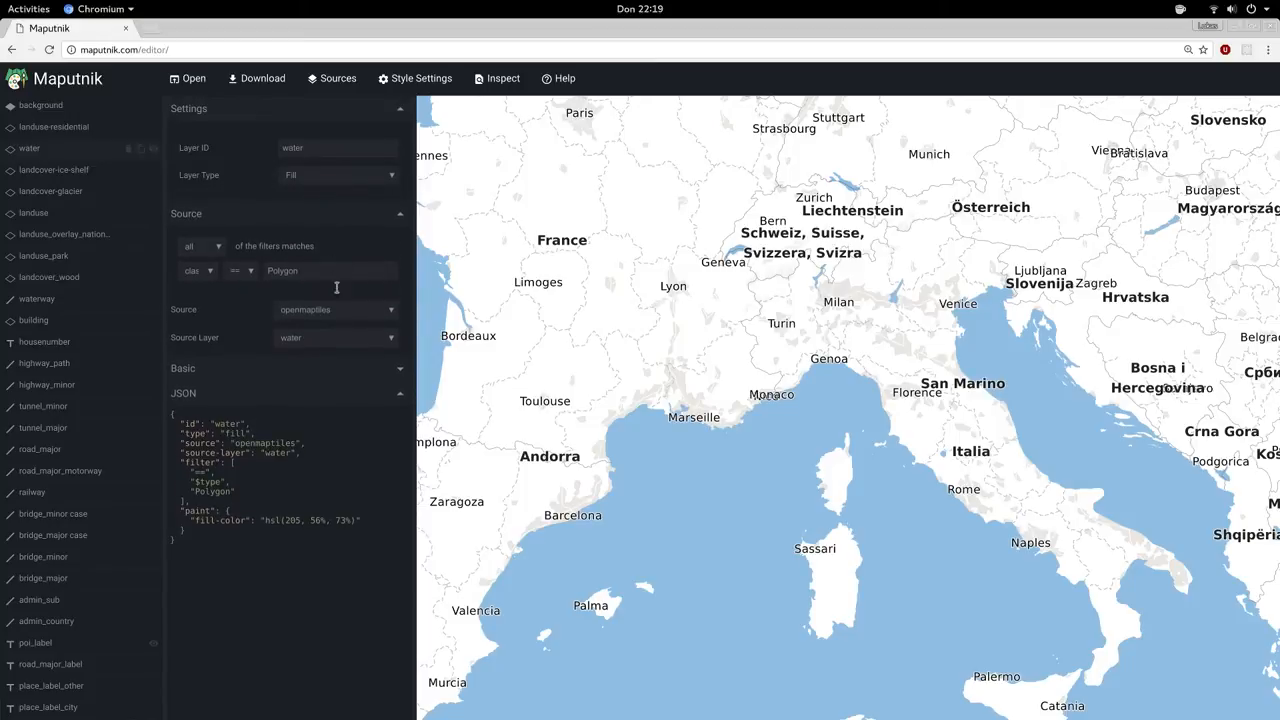
left_click(183, 368)
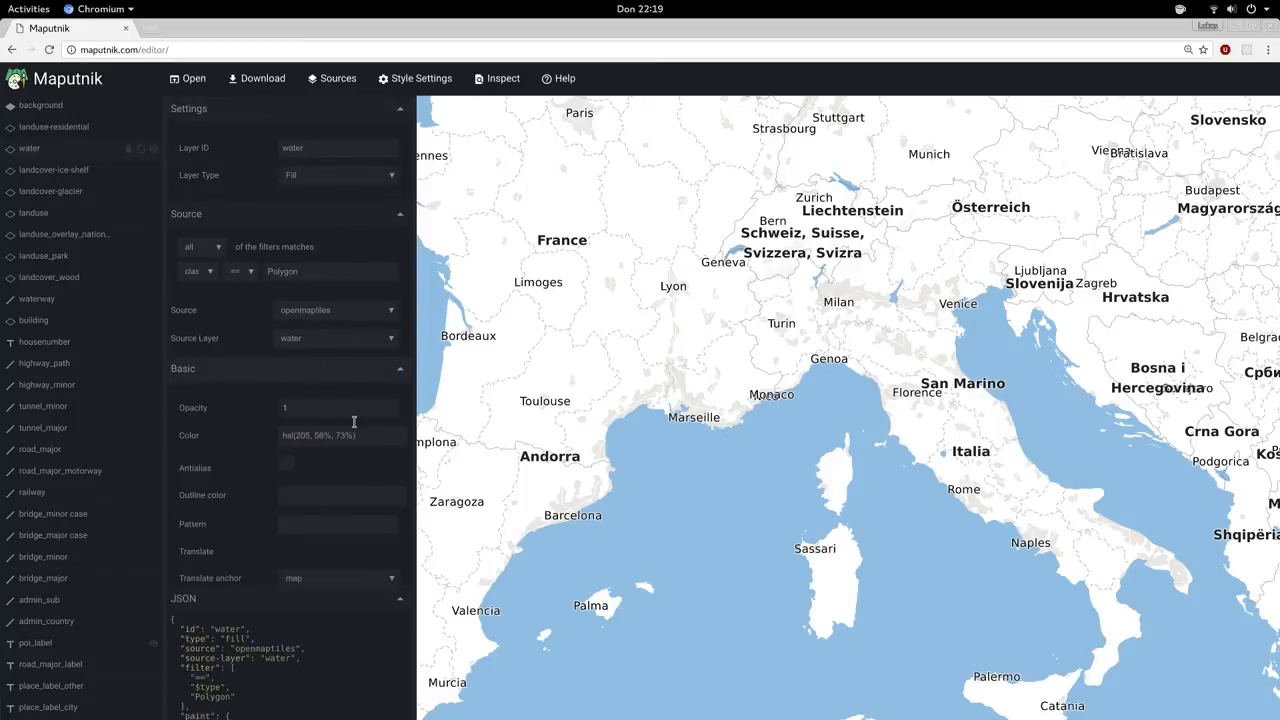
left_click(337, 435)
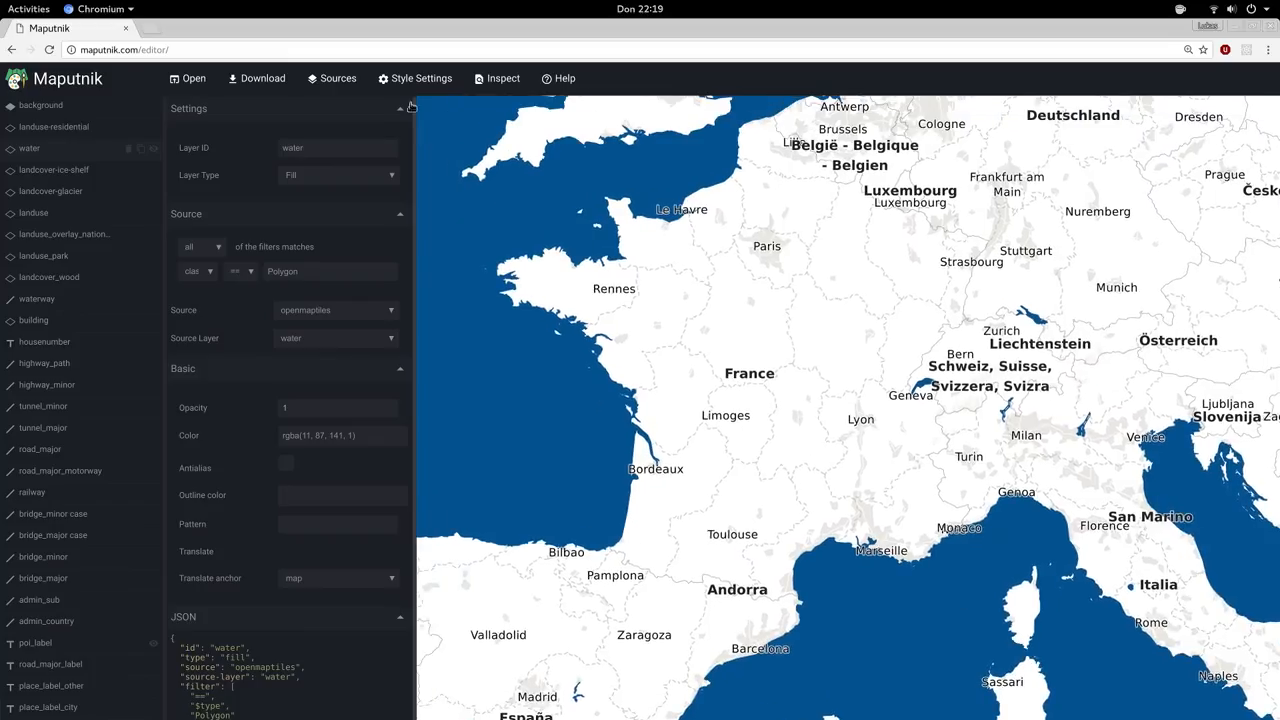
- Open Style Settings and the Style Renderer list to choose MapboxGL JS
left_click(414, 78)
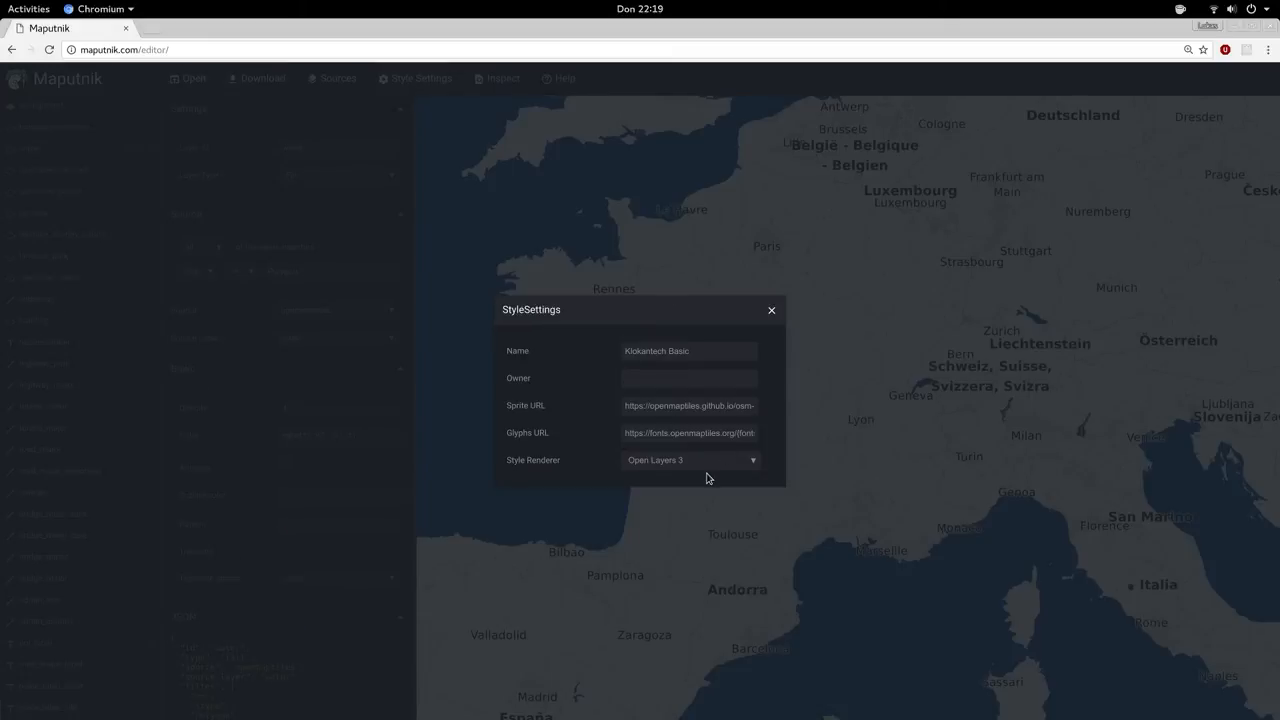
left_click(689, 459)
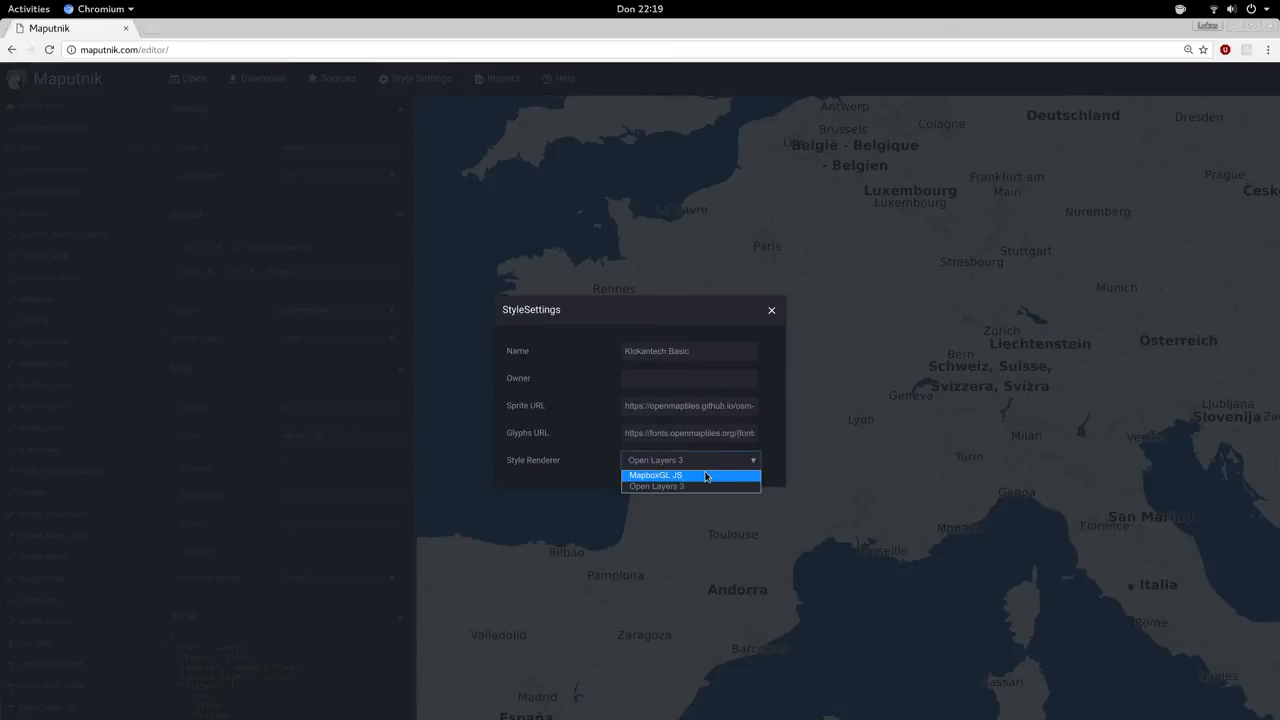
mouse_move(690, 486)
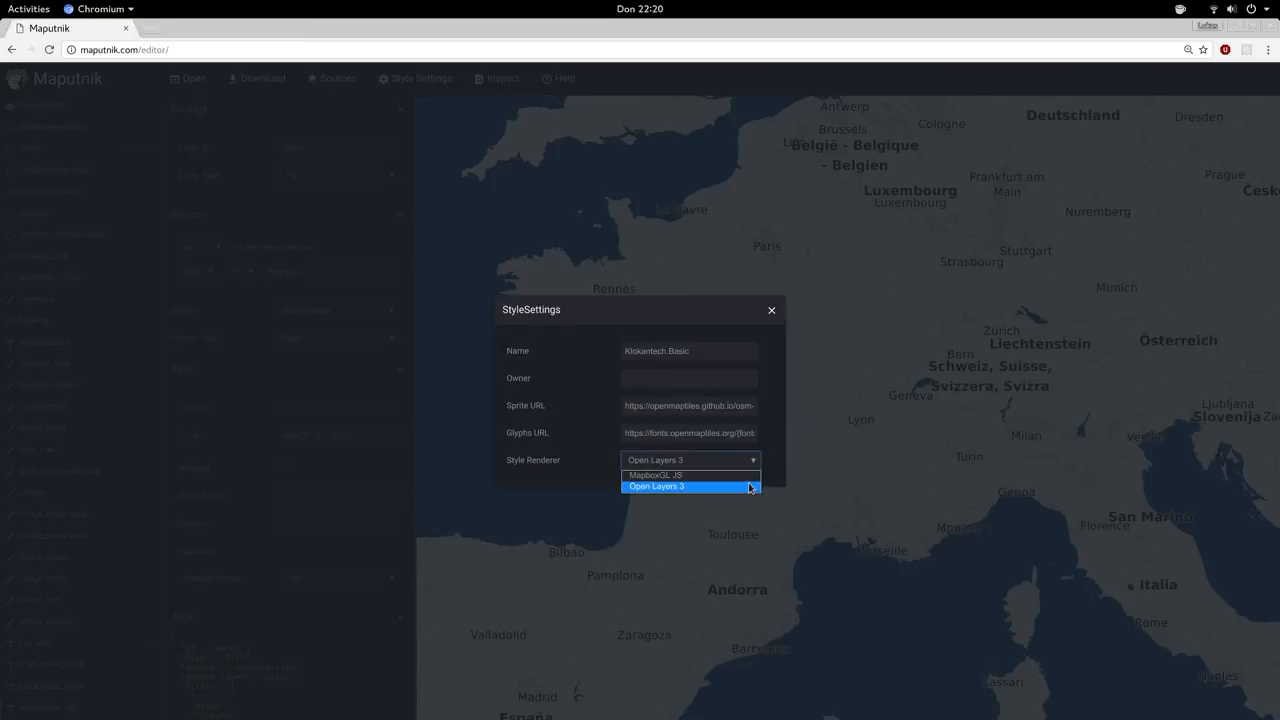
mouse_move(688, 475)
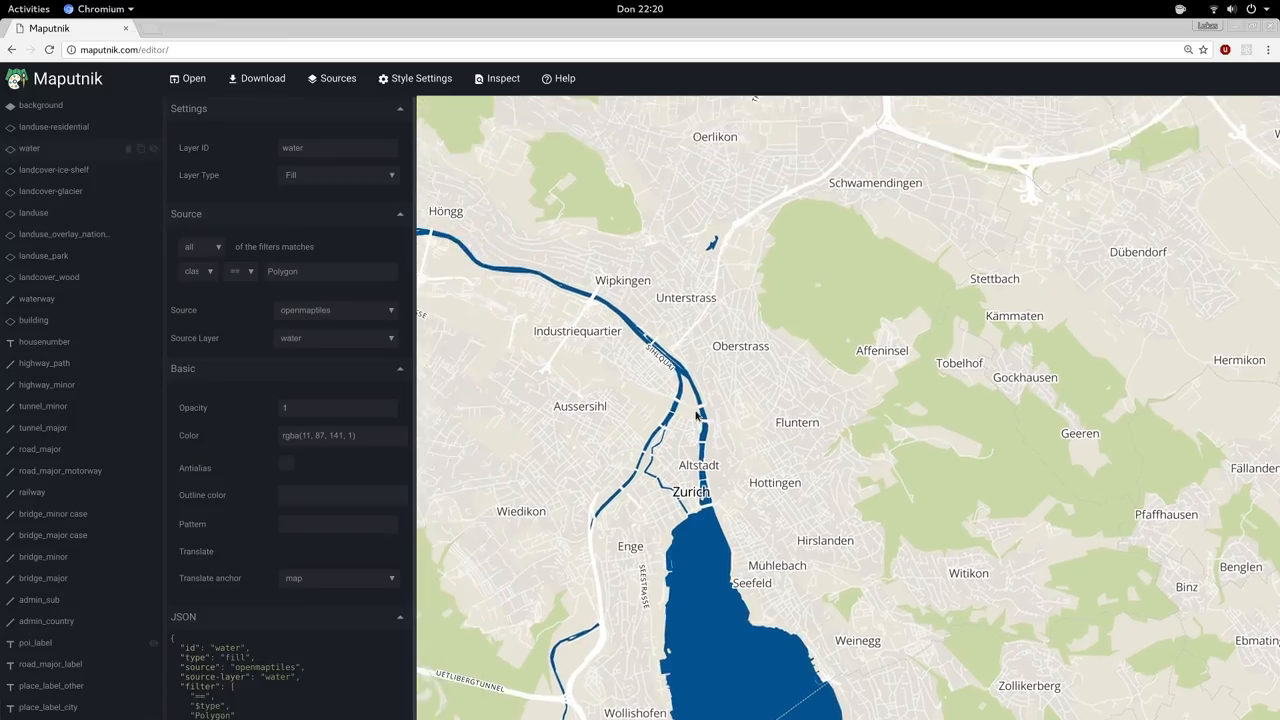
- Inspect housenumber, highway_minor, tunnel_major, railway and bridge_minor, then select bridge_minor's Opacity field
left_click(45, 342)
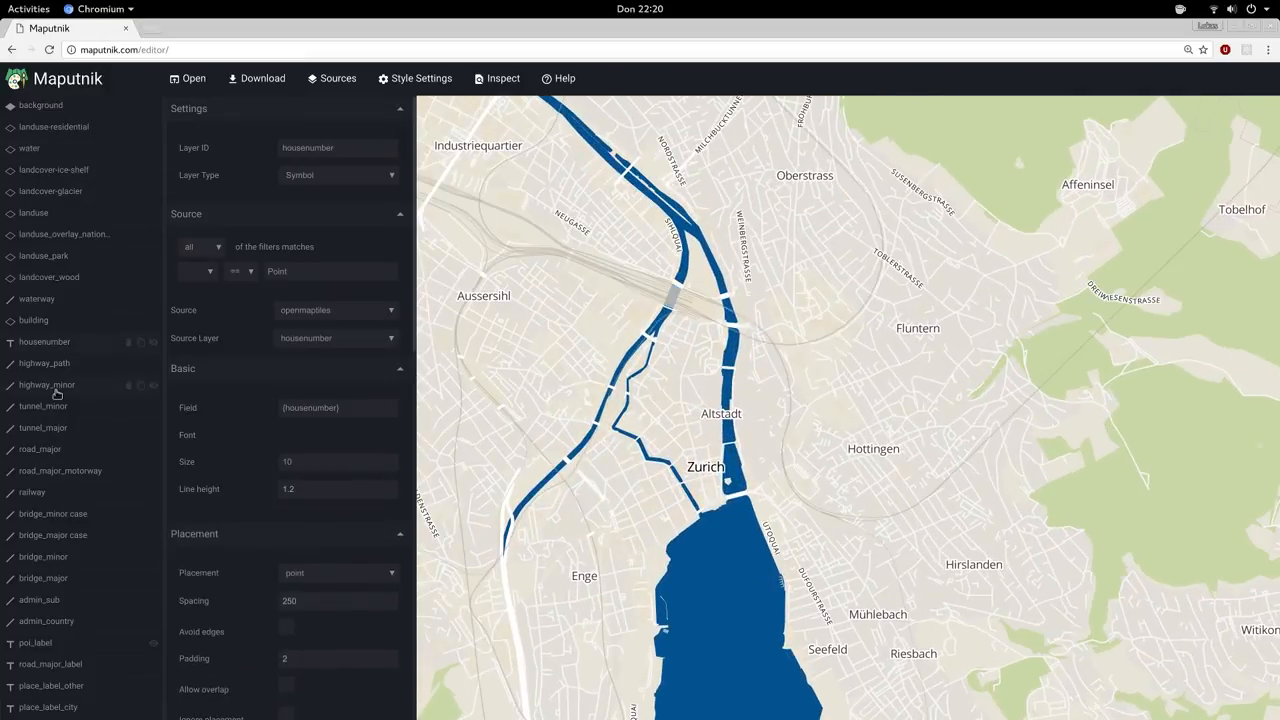
left_click(46, 384)
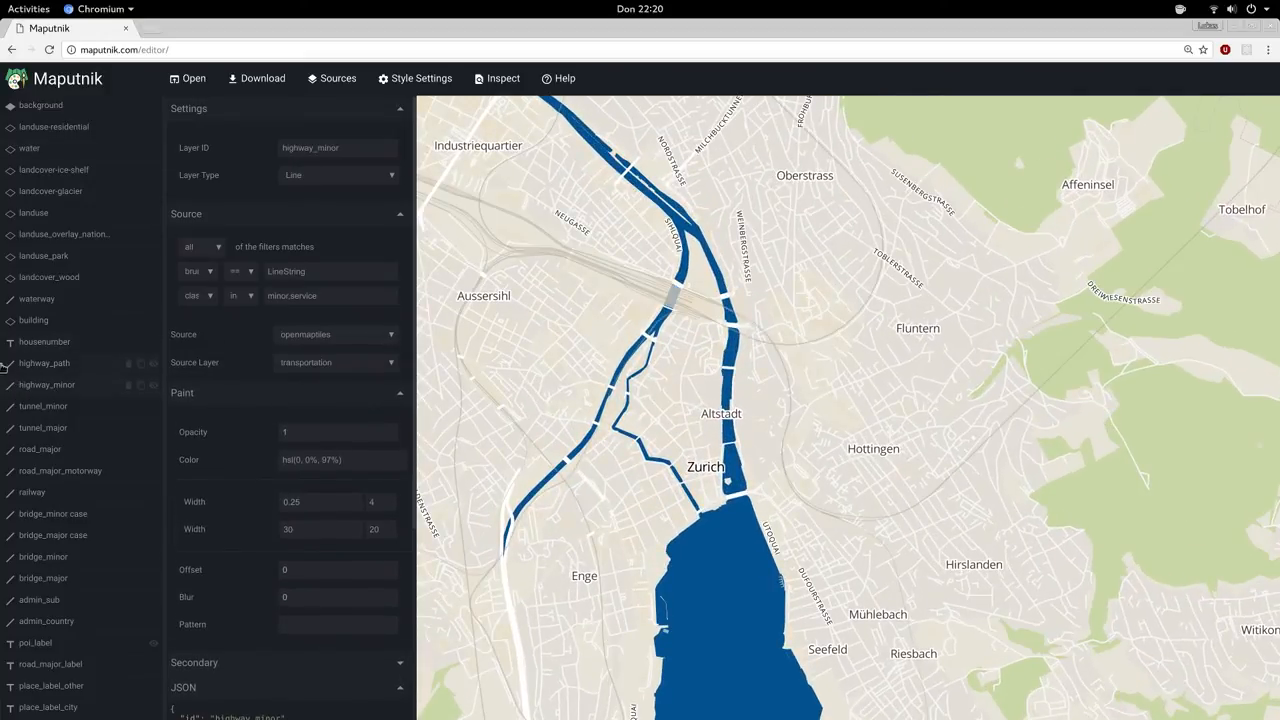
left_click(43, 427)
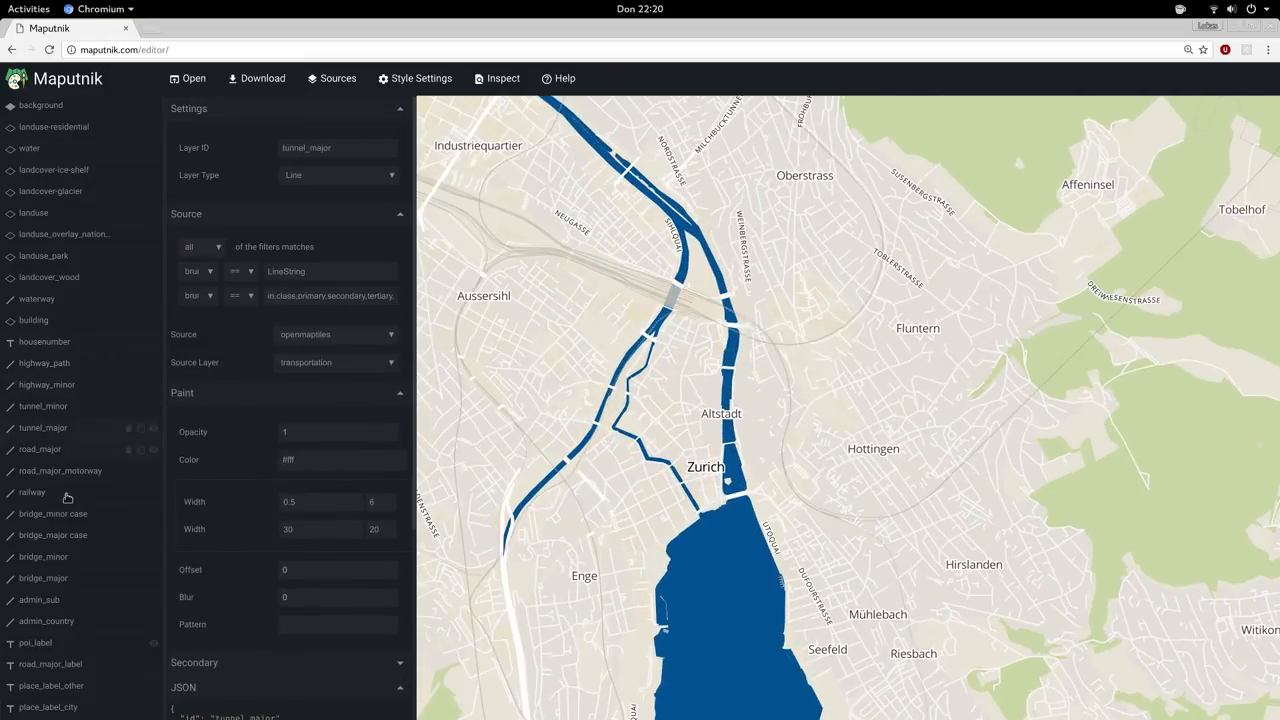
left_click(31, 491)
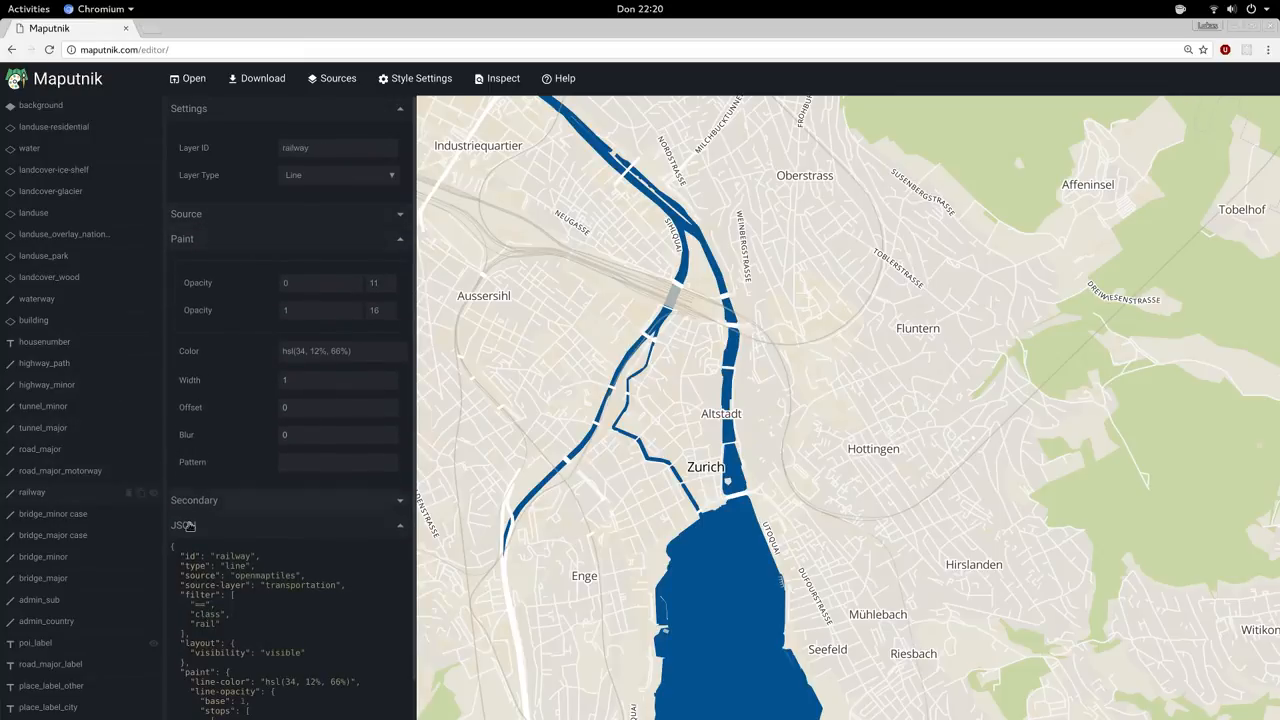
left_click(43, 556)
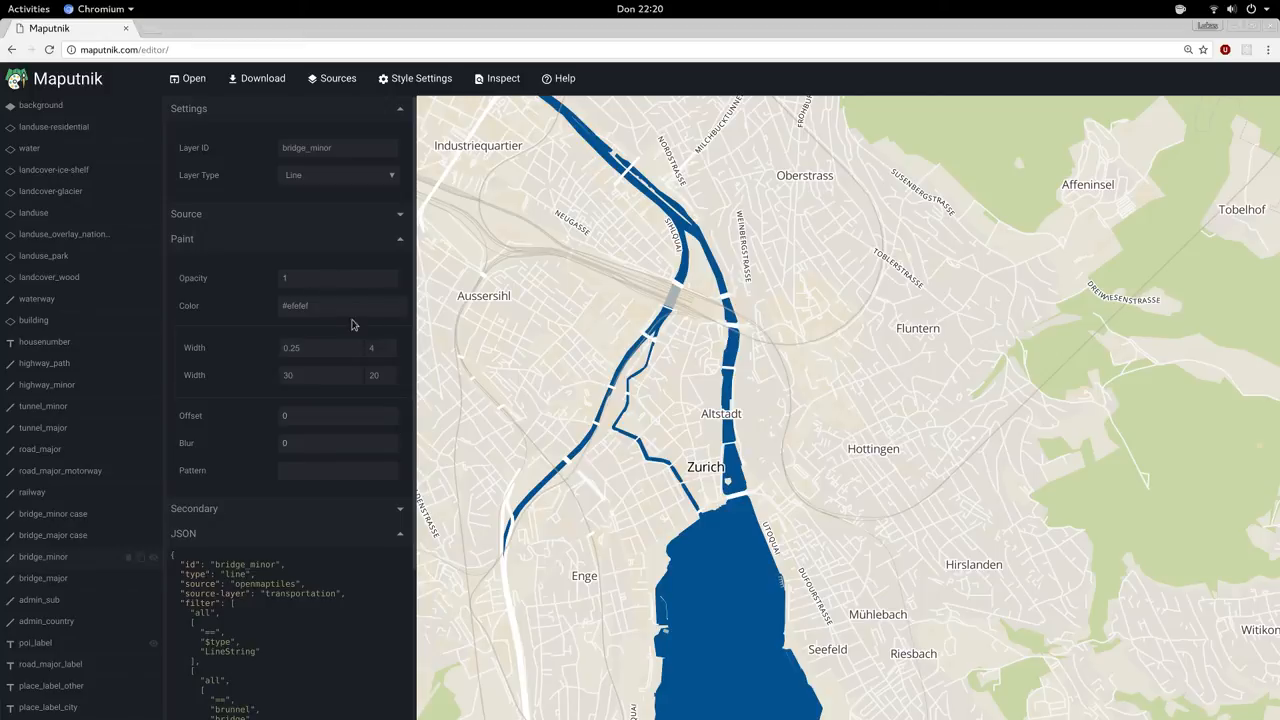
mouse_move(311, 289)
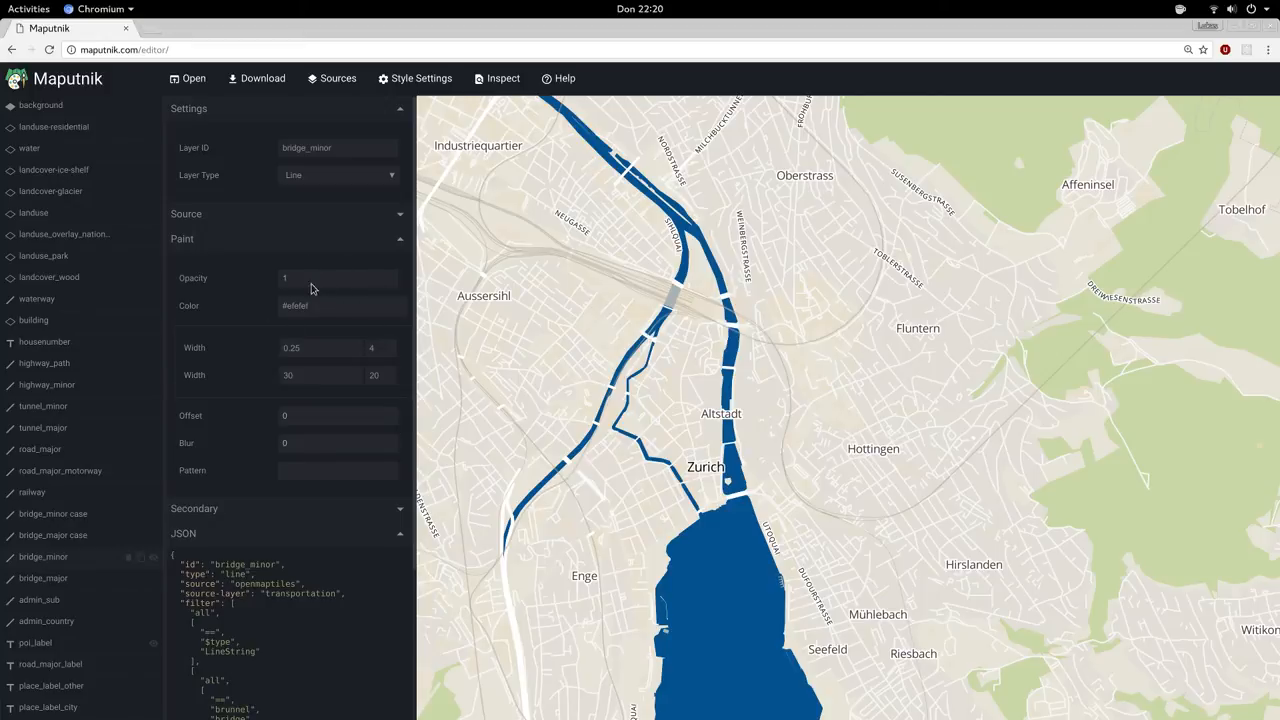
left_click(335, 278)
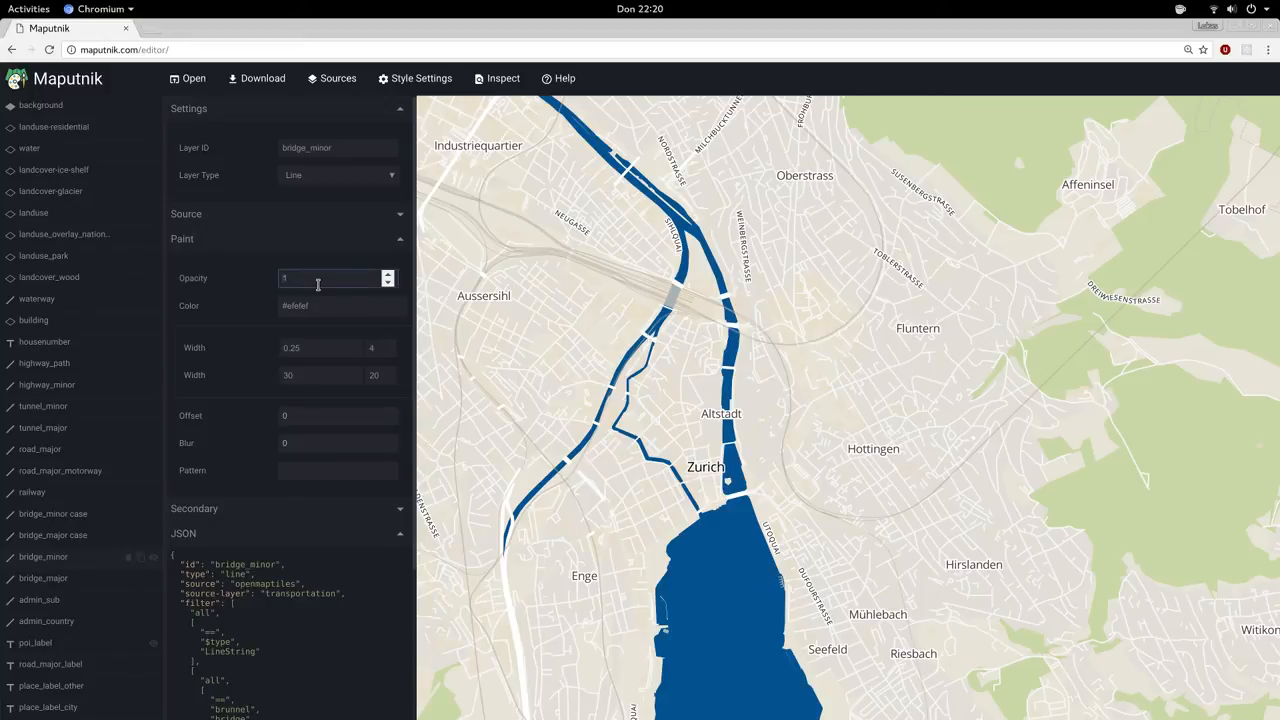